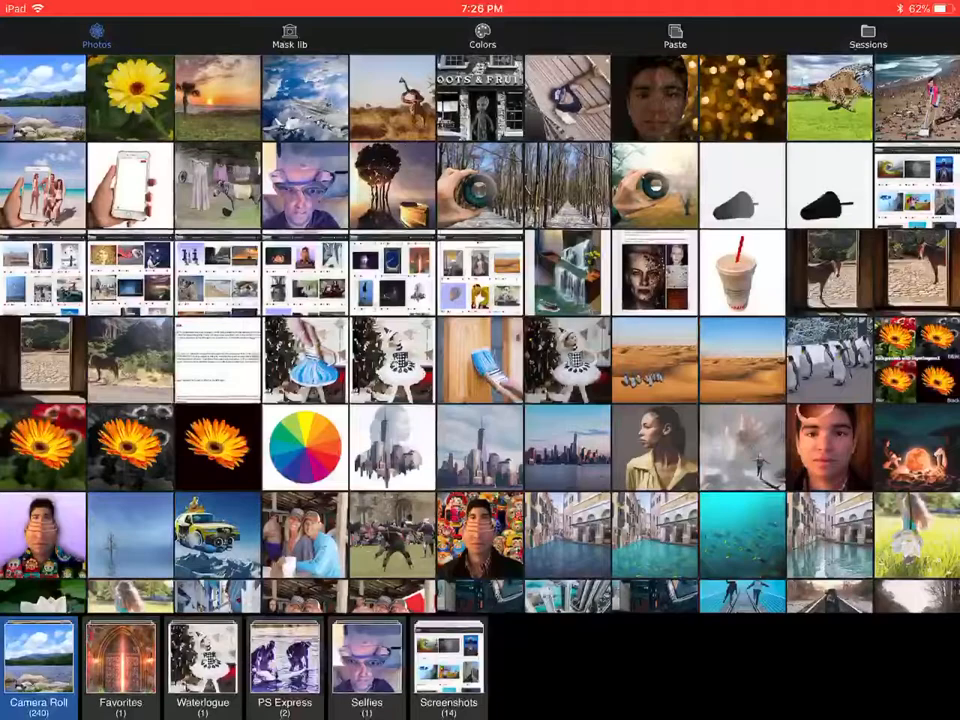
# Start a 4:3 canvas with a vertical dark-to-light grey gradient background.
pyautogui.click(482, 35)
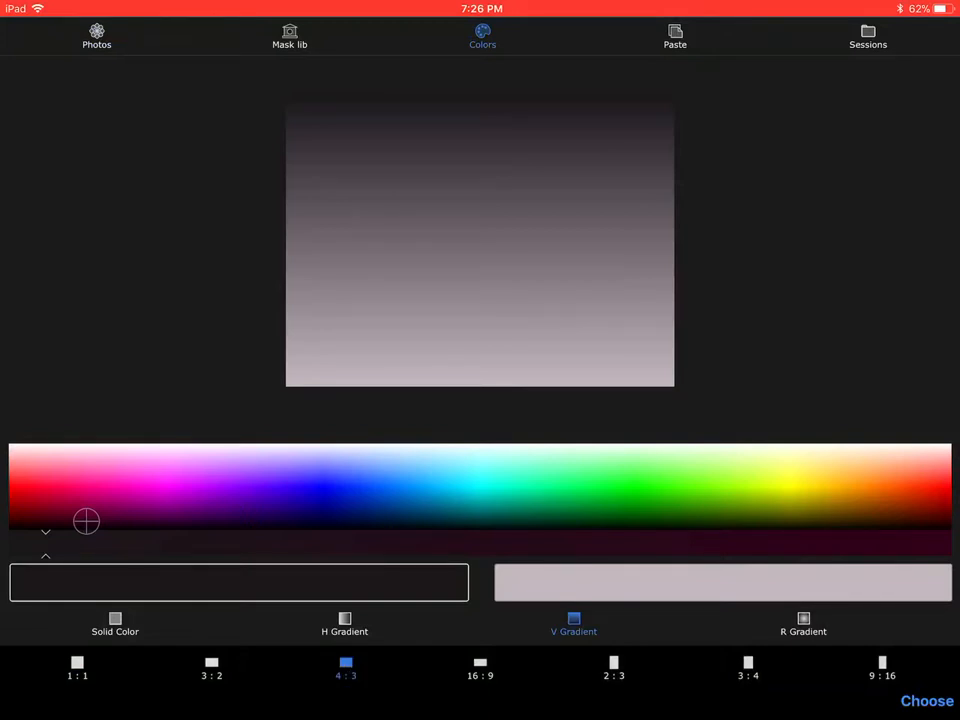
pyautogui.click(926, 701)
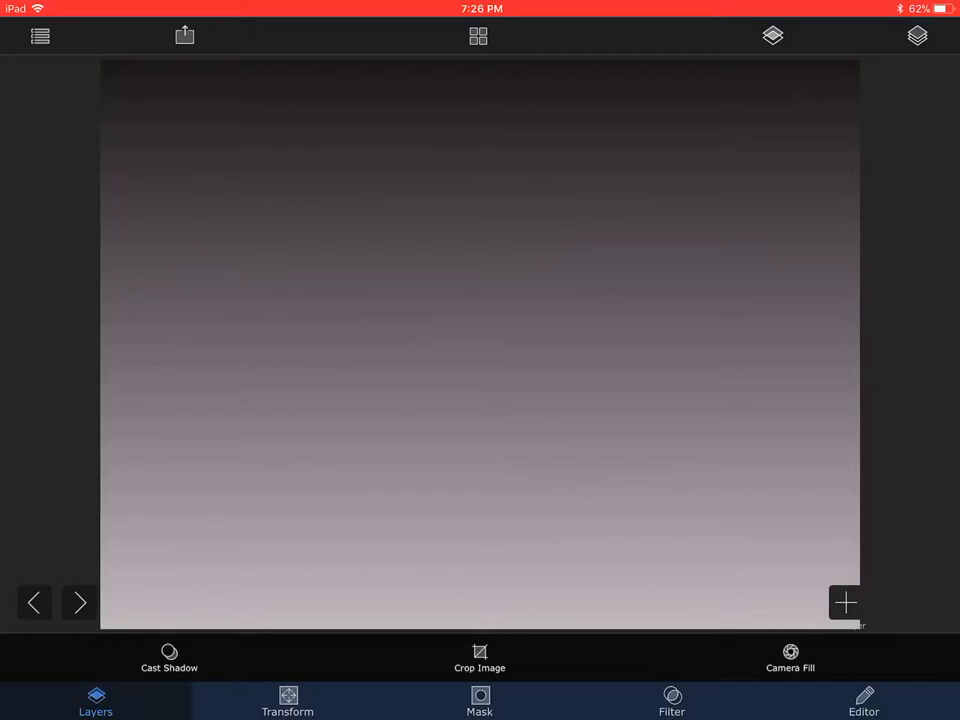
# Add the yellow flower photo as a layer, cropped tightly around the bloom.
pyautogui.click(844, 602)
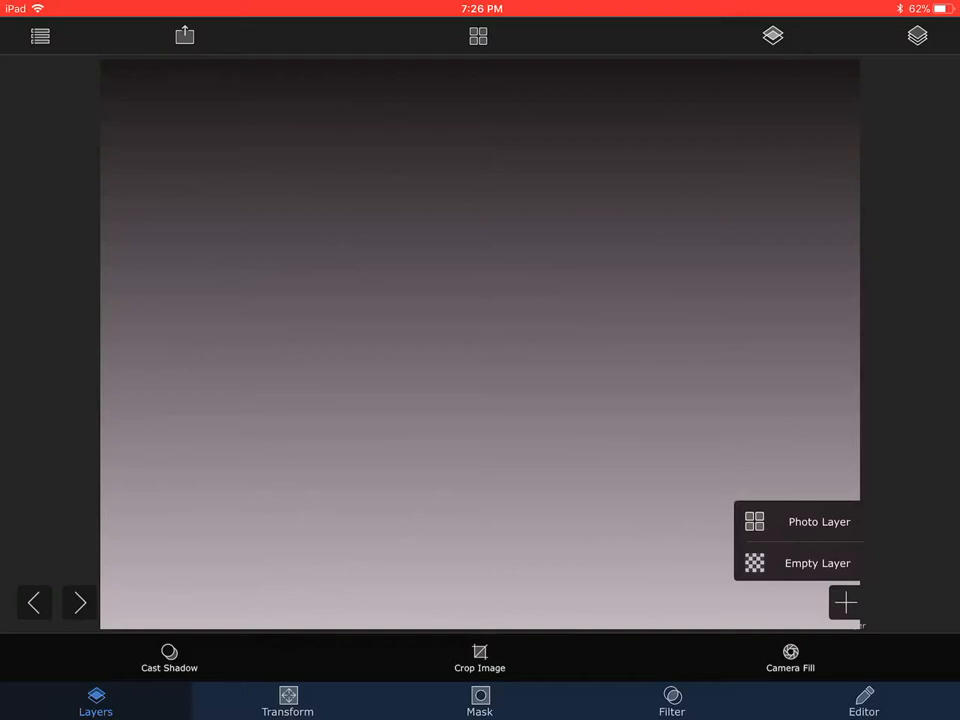
pyautogui.click(818, 521)
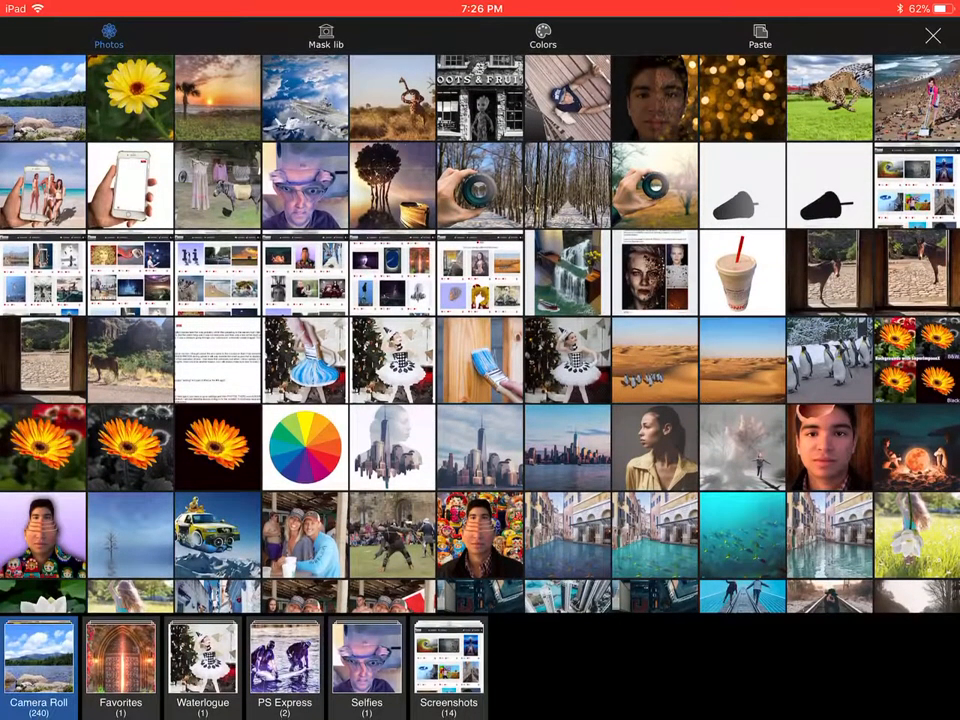
pyautogui.click(129, 97)
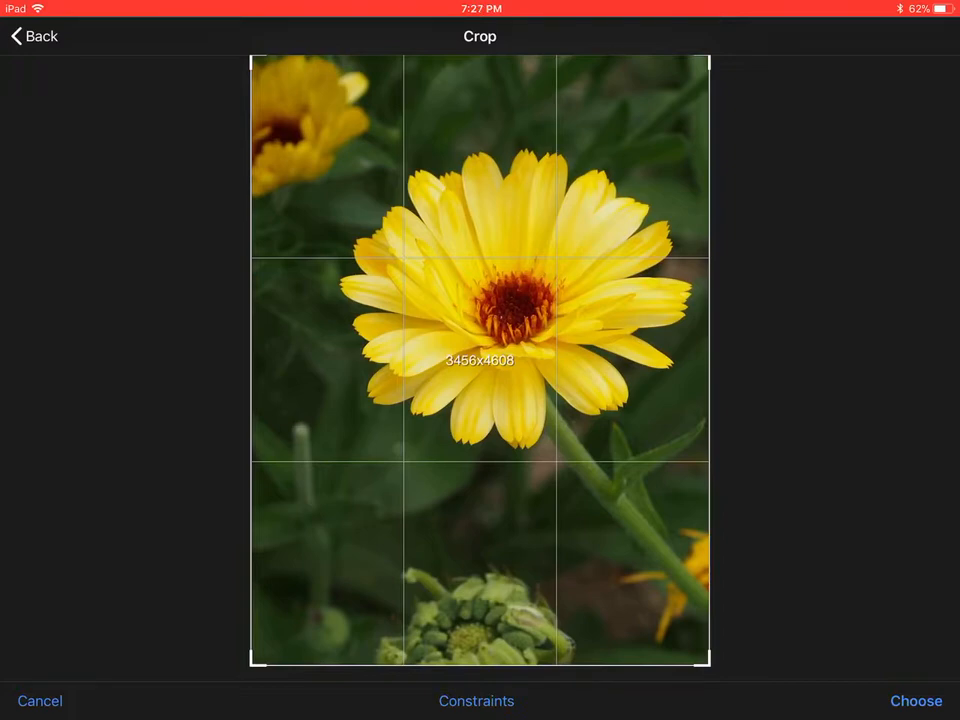
pyautogui.moveTo(253, 57); pyautogui.dragTo(333, 135)
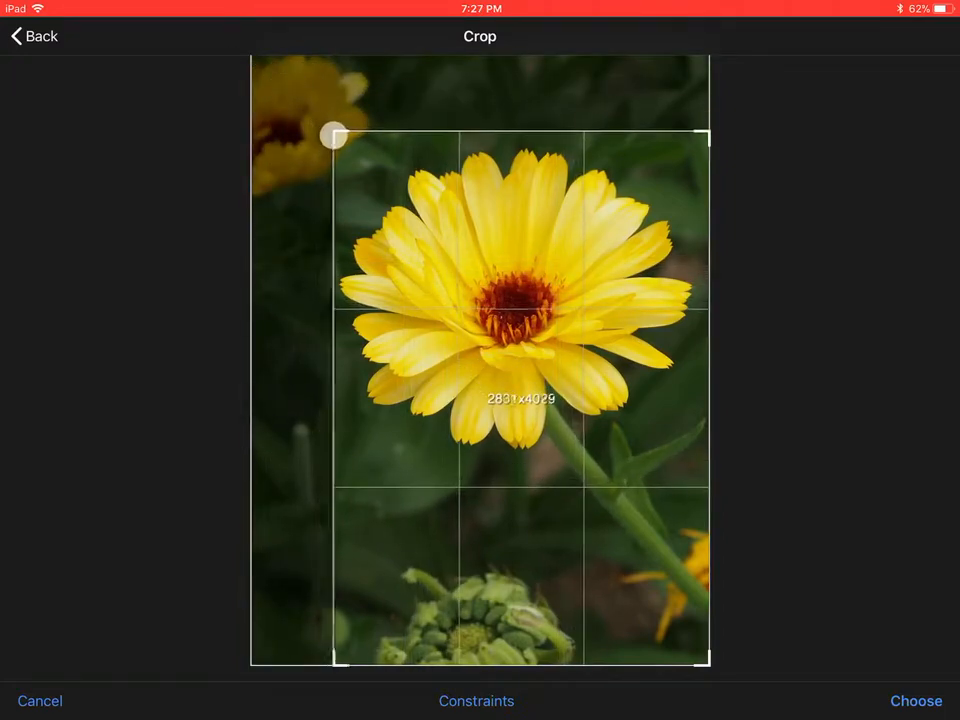
pyautogui.moveTo(333, 135); pyautogui.dragTo(325, 147)
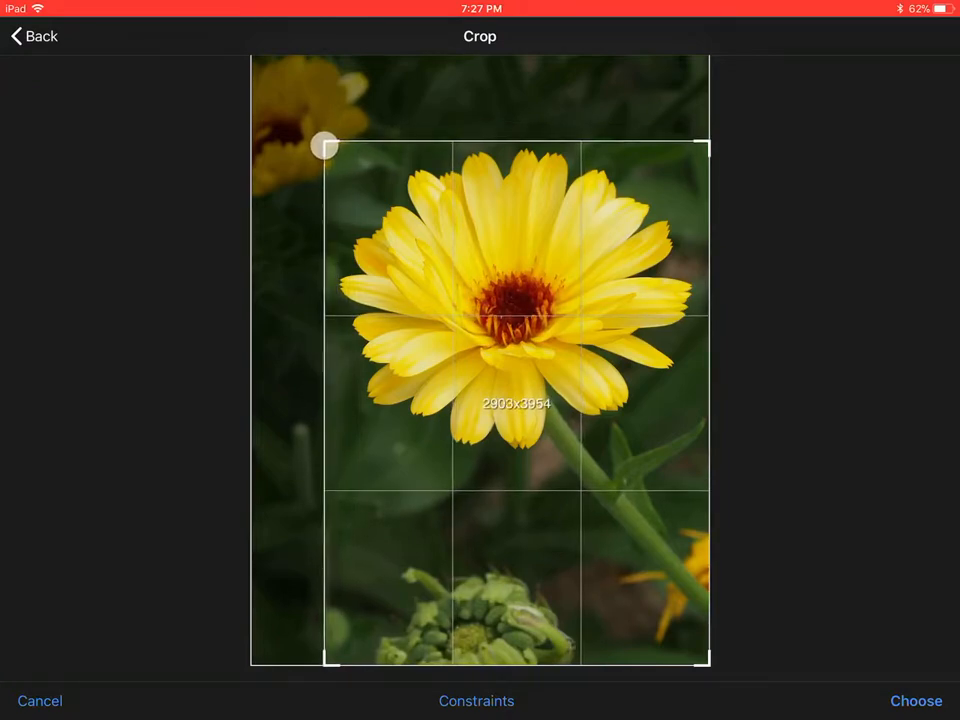
pyautogui.moveTo(324, 145); pyautogui.dragTo(327, 140)
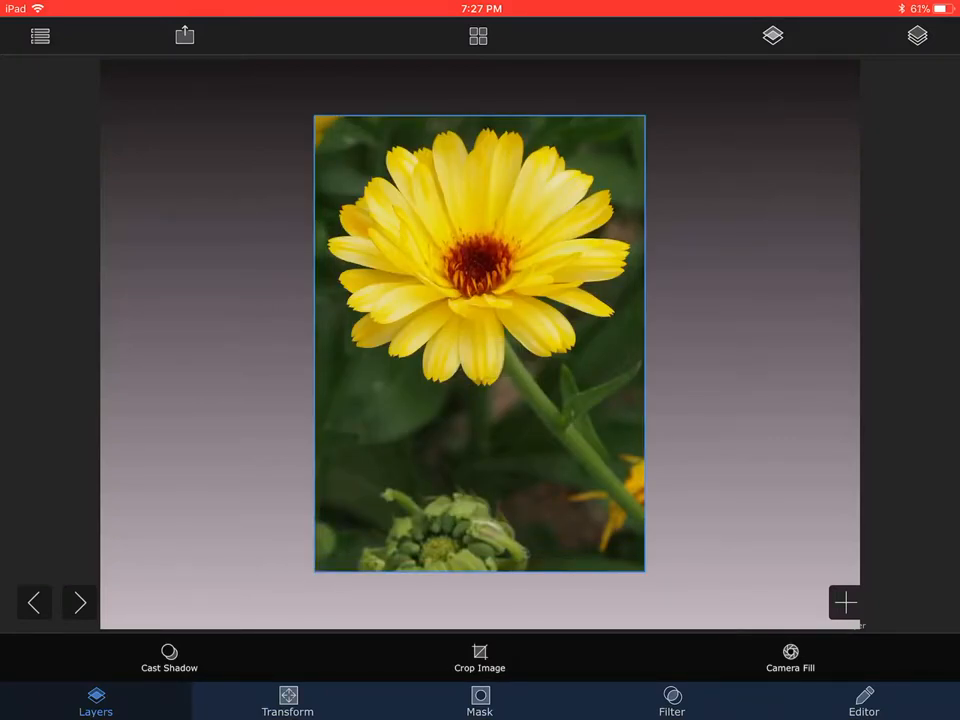
# Open the Mask Tool and select the smart lasso extraction.
pyautogui.click(479, 700)
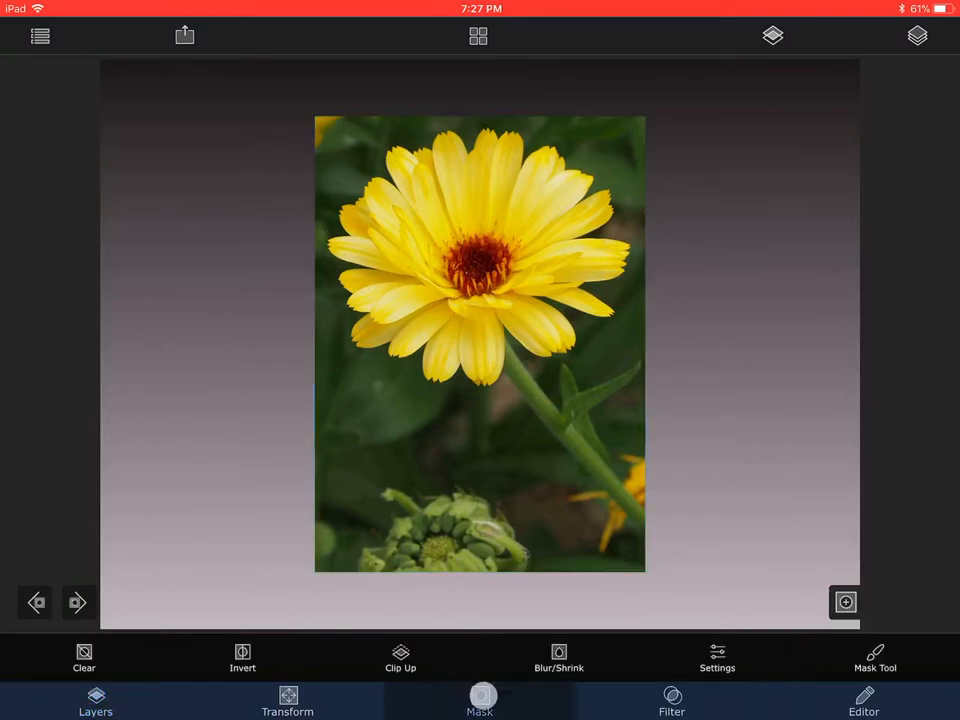
pyautogui.click(479, 700)
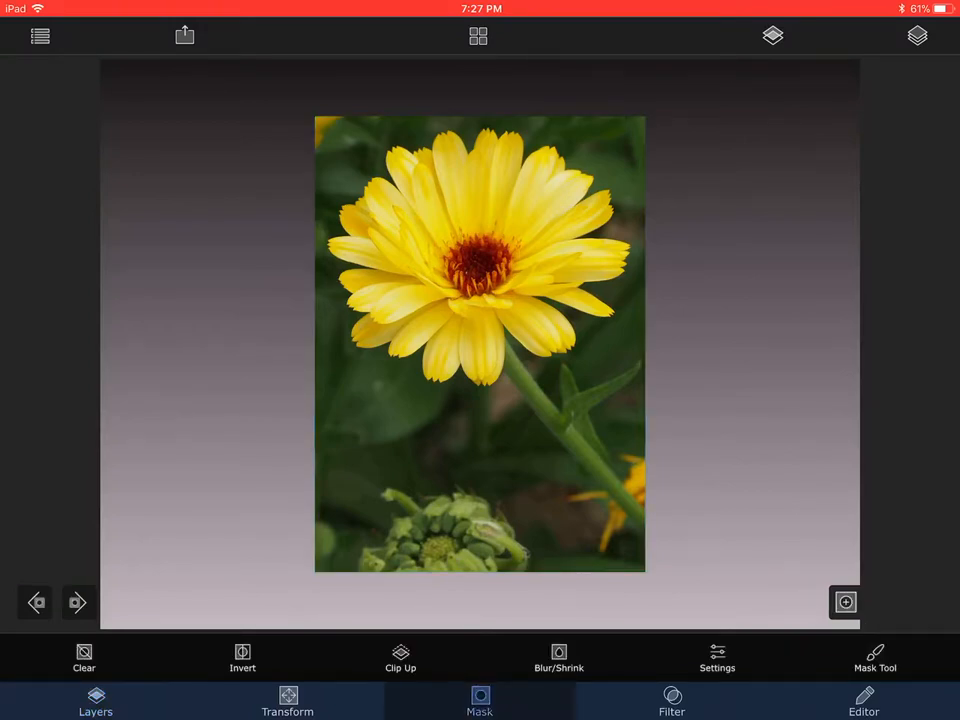
pyautogui.click(874, 658)
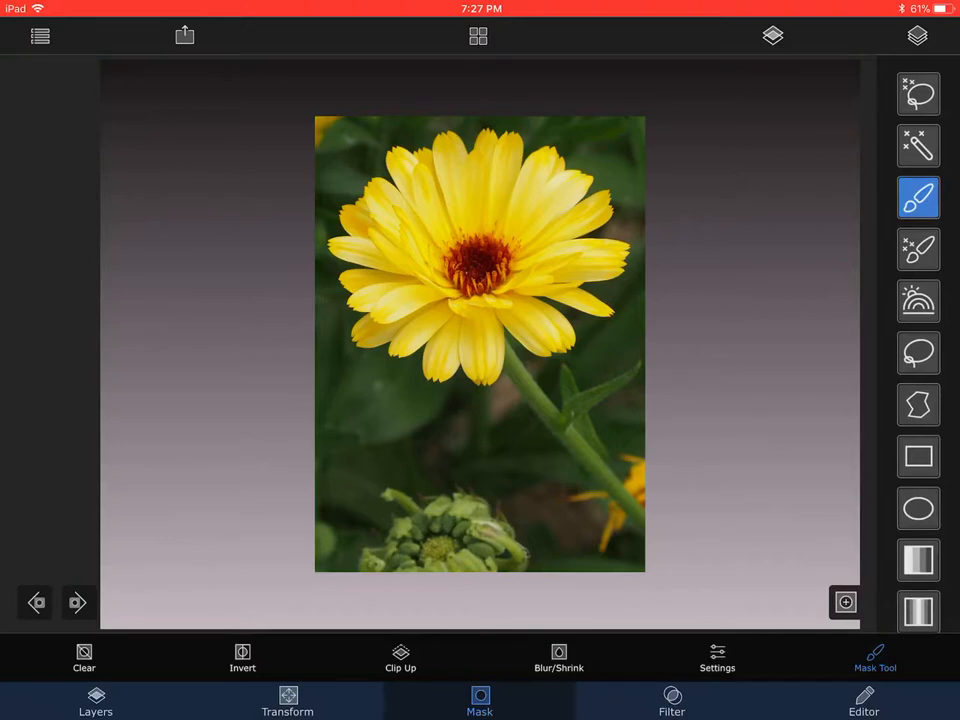
pyautogui.click(918, 93)
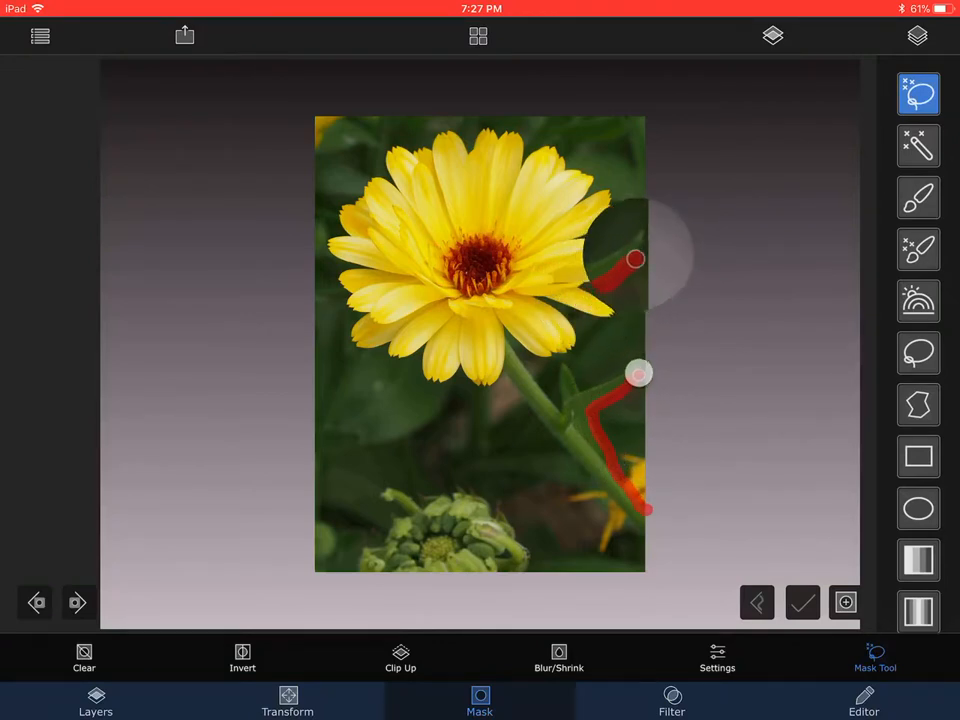
# Trace around the petals and stem, then extract and accept the flower cut-out.
pyautogui.moveTo(635, 260); pyautogui.dragTo(583, 273)
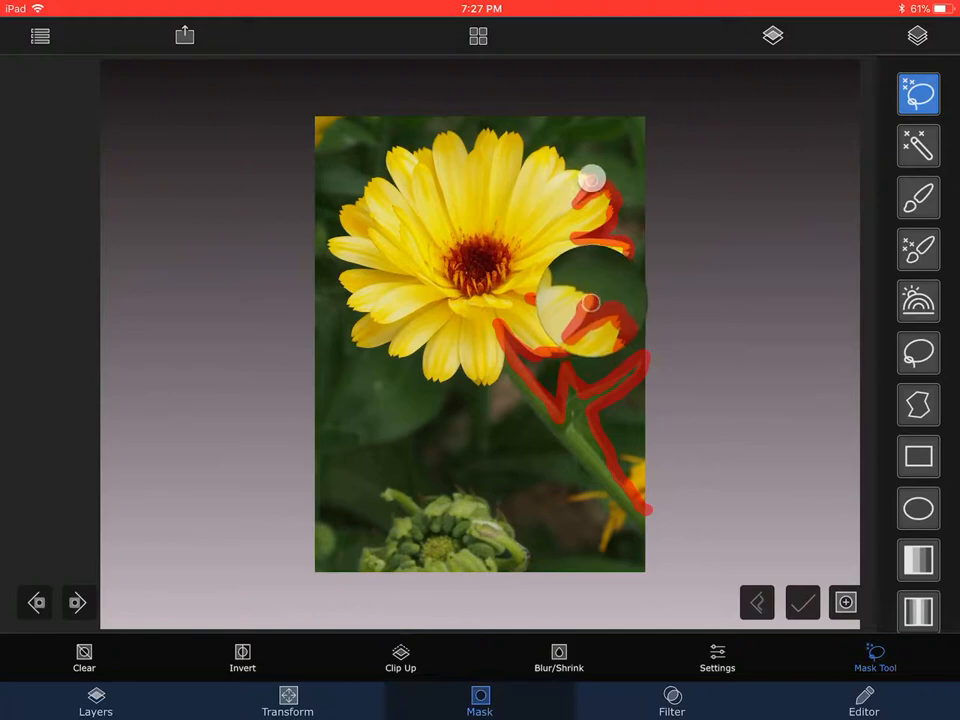
pyautogui.moveTo(590, 180); pyautogui.dragTo(530, 270)
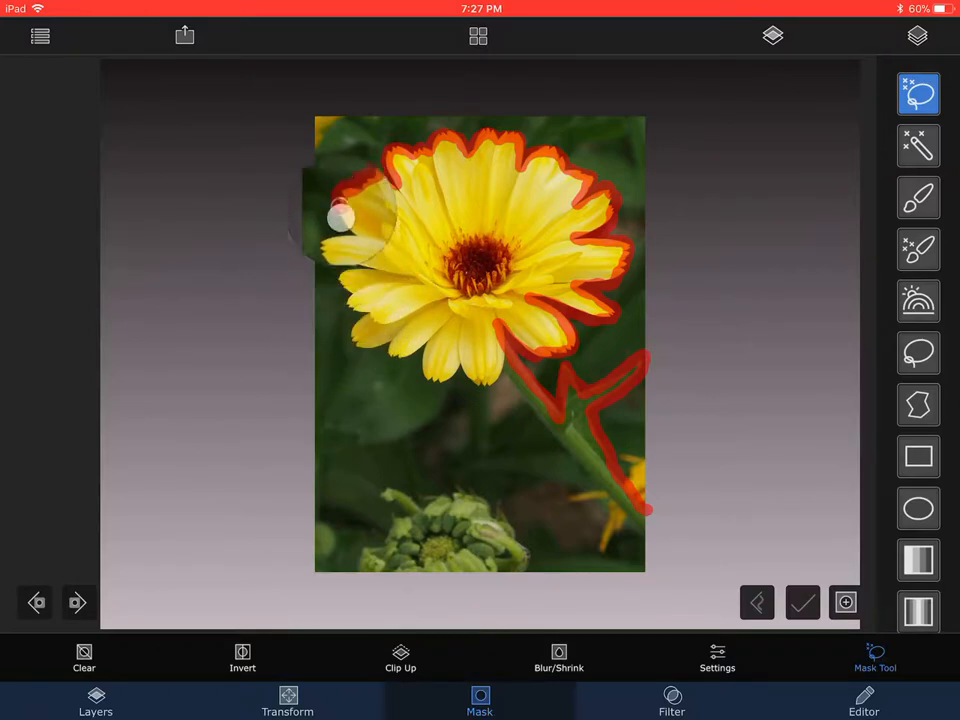
pyautogui.moveTo(340, 215); pyautogui.dragTo(350, 145)
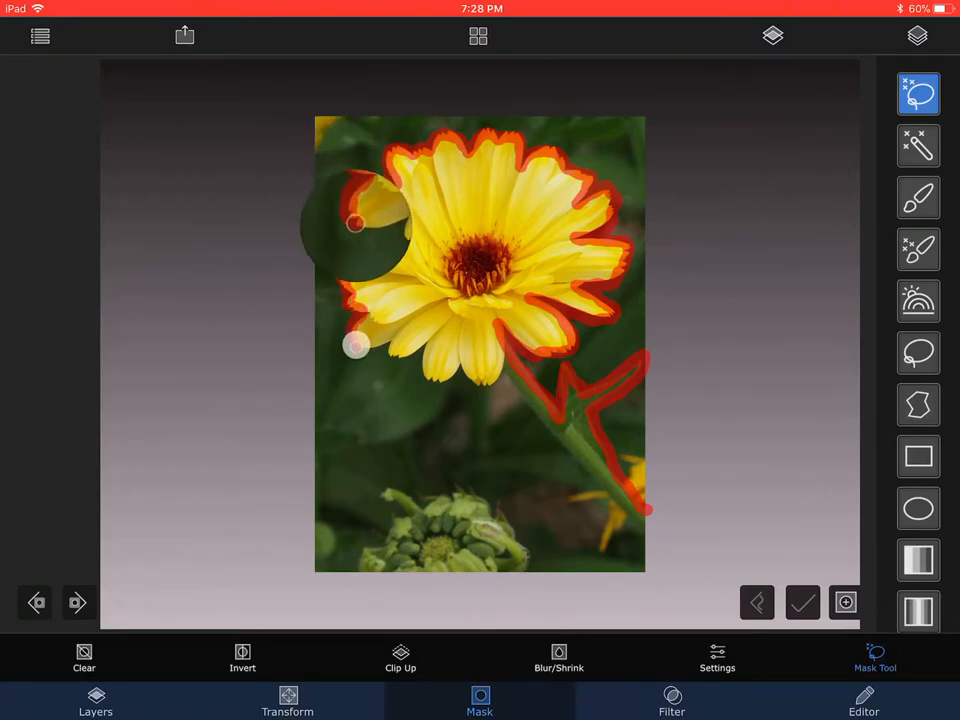
pyautogui.moveTo(355, 220); pyautogui.dragTo(410, 230)
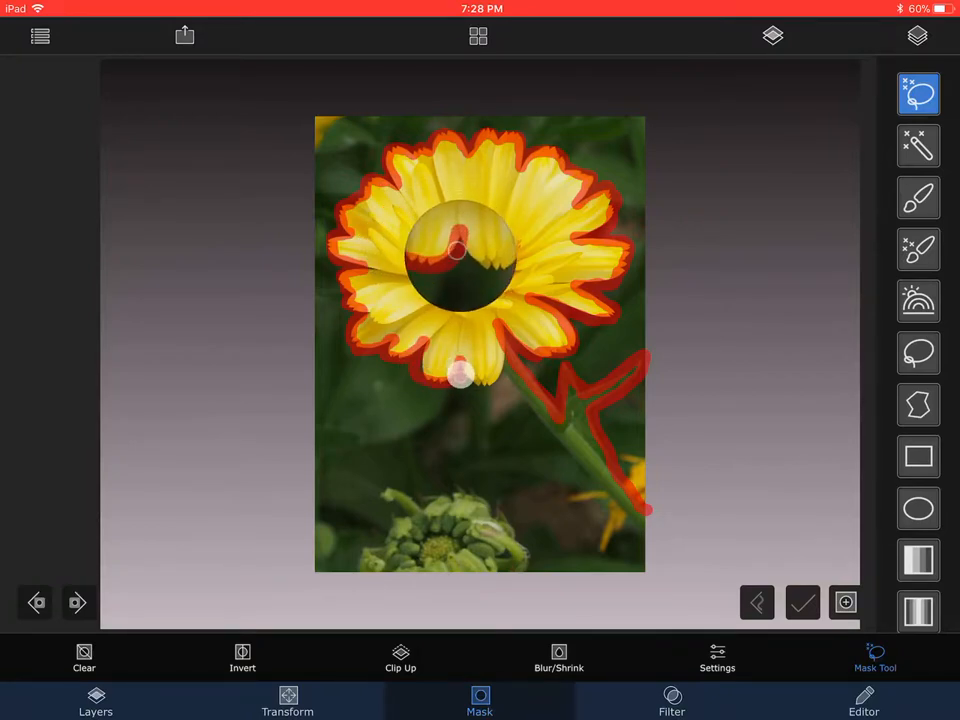
pyautogui.moveTo(460, 255); pyautogui.dragTo(505, 260)
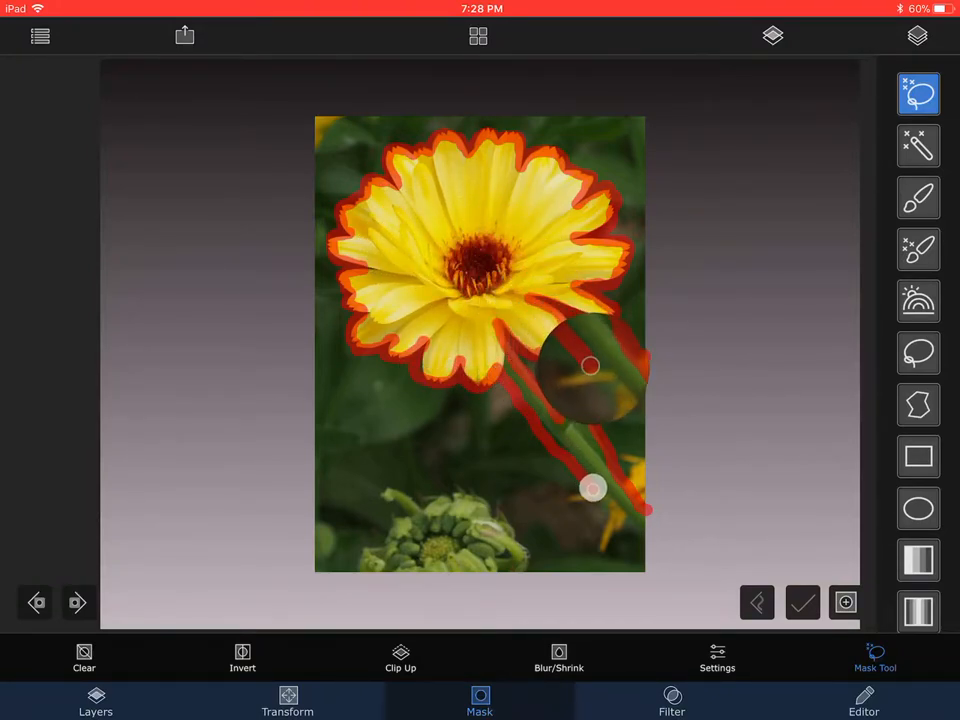
pyautogui.moveTo(590, 365); pyautogui.dragTo(655, 425)
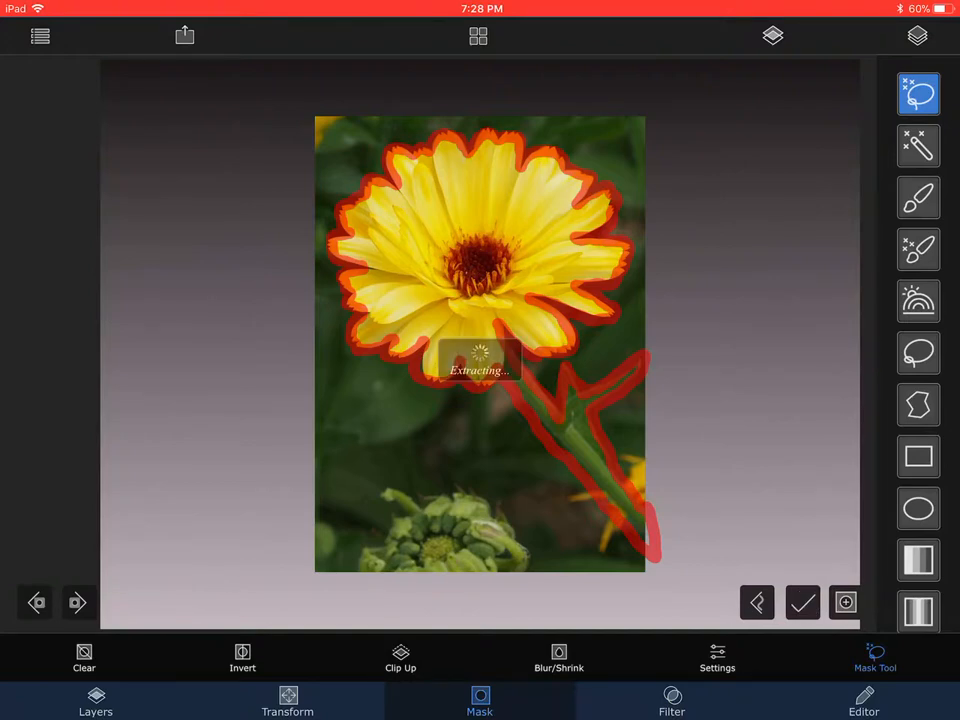
pyautogui.click(802, 601)
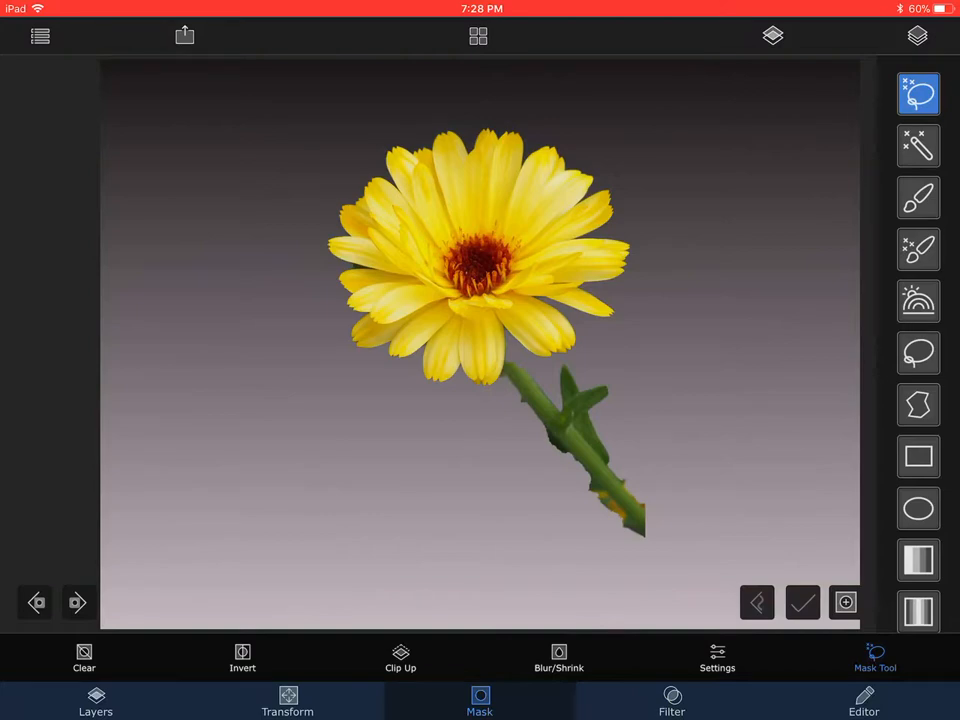
pyautogui.click(95, 700)
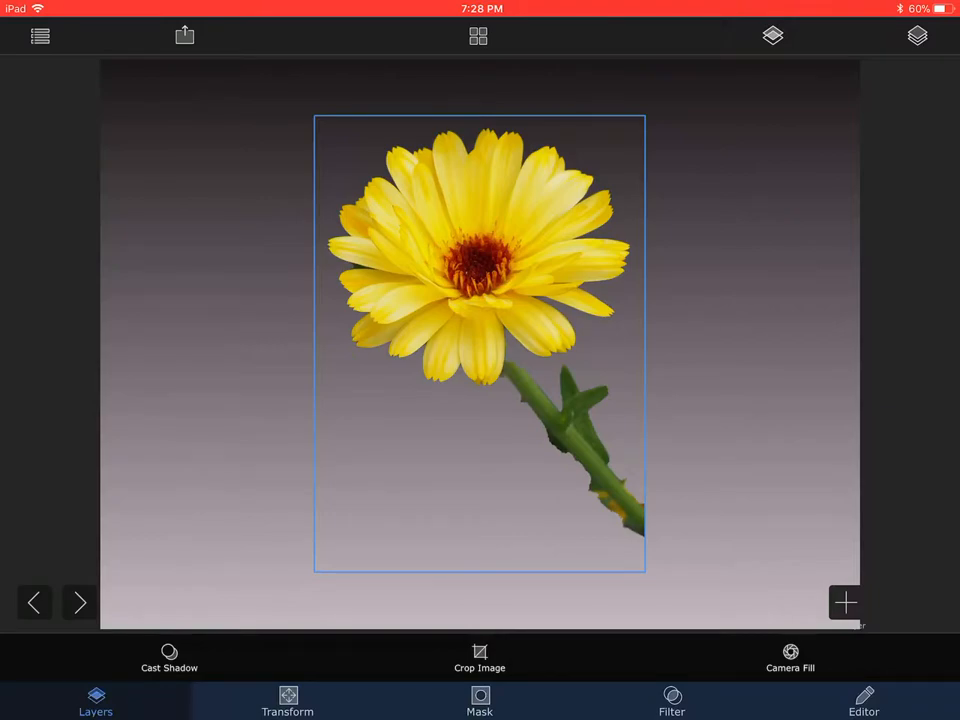
# Add the lake-and-mountain photo behind the flower, then select the flower to reposition it.
pyautogui.click(844, 602)
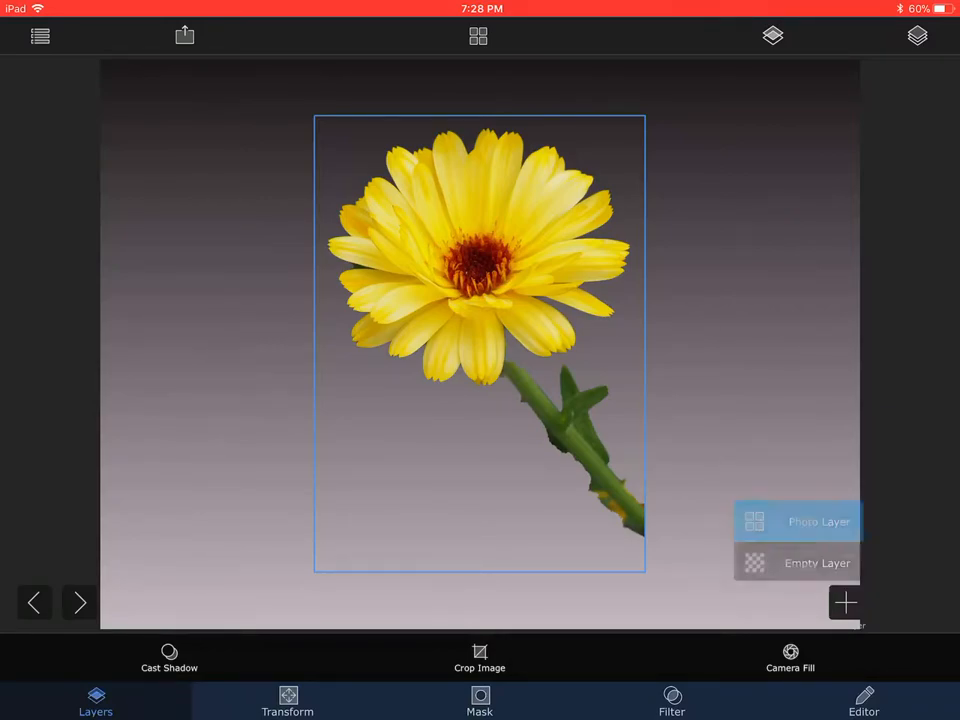
pyautogui.click(818, 521)
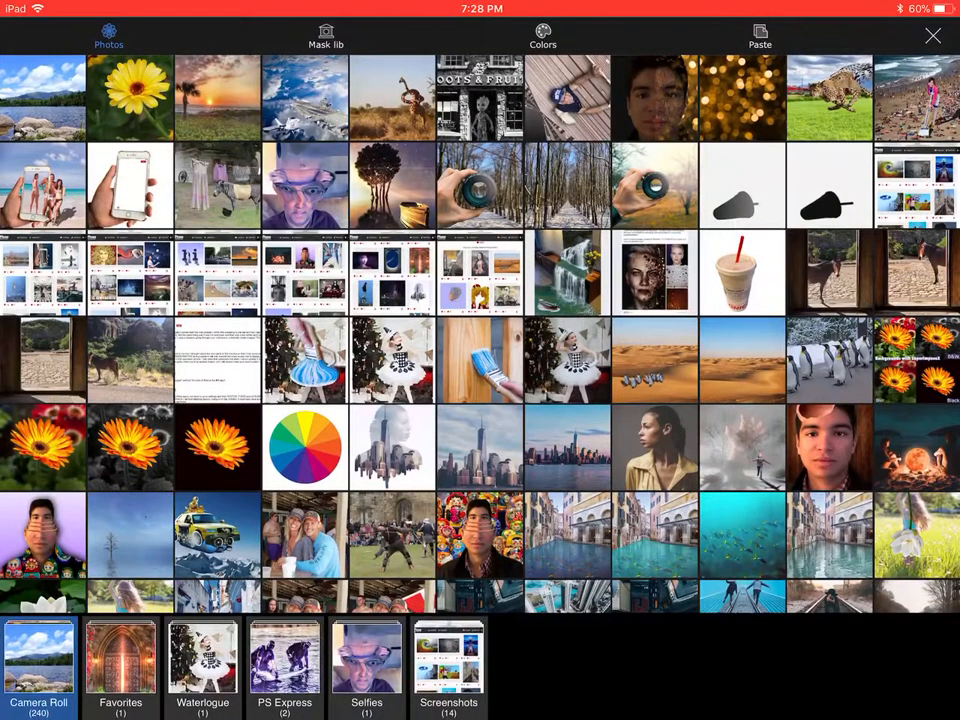
pyautogui.click(43, 97)
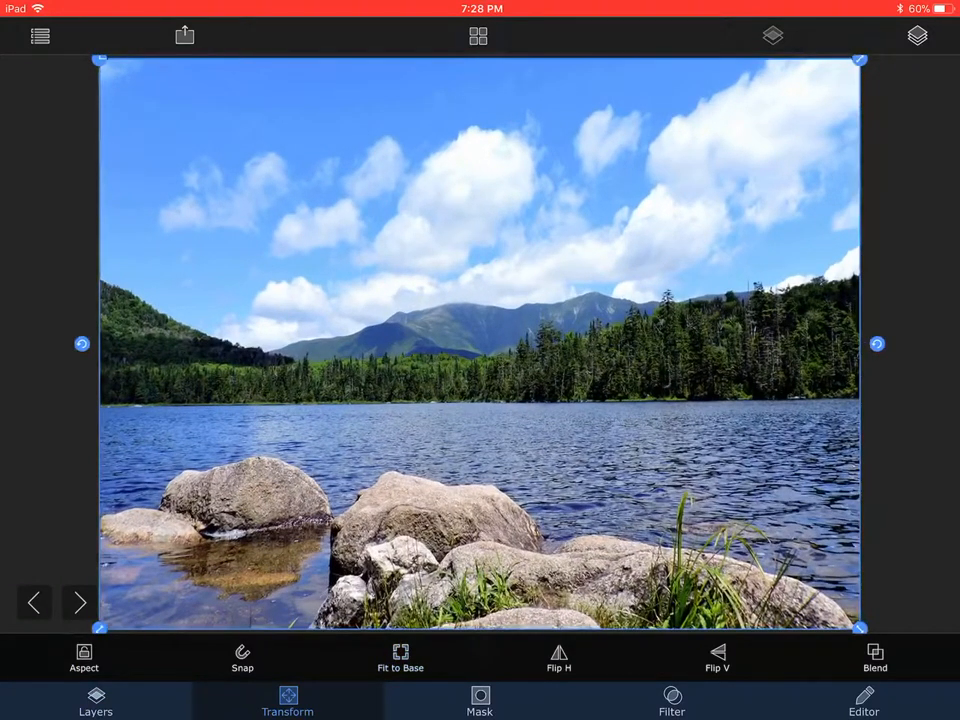
pyautogui.click(917, 36)
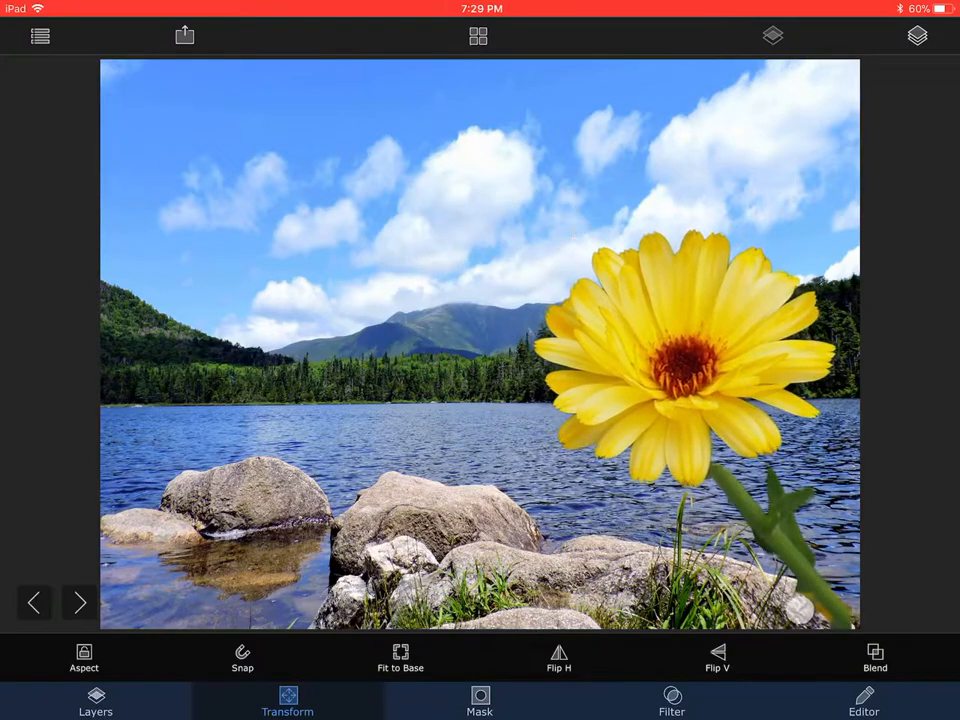
pyautogui.click(680, 360)
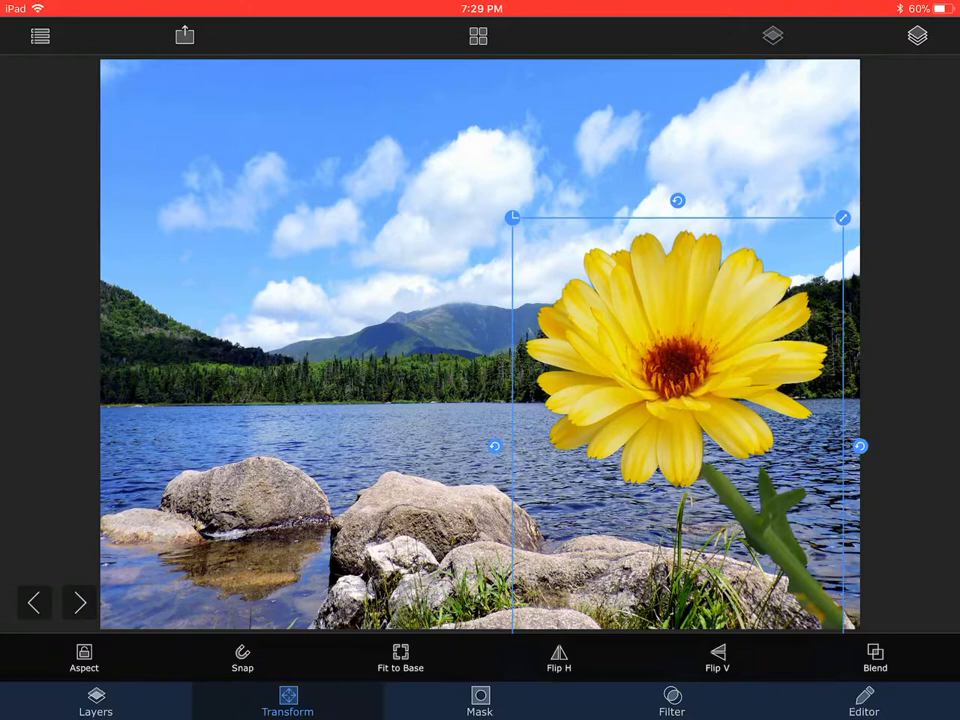
# Apply a blur of radius about 6 to the lake background.
pyautogui.click(916, 36)
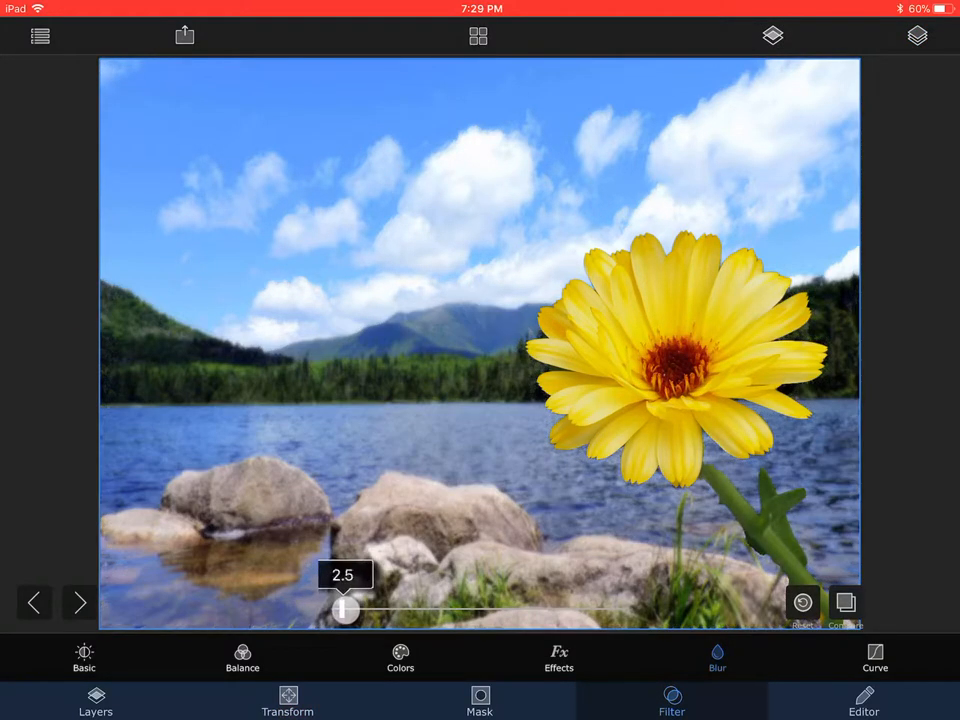
pyautogui.moveTo(342, 609); pyautogui.dragTo(354, 609)
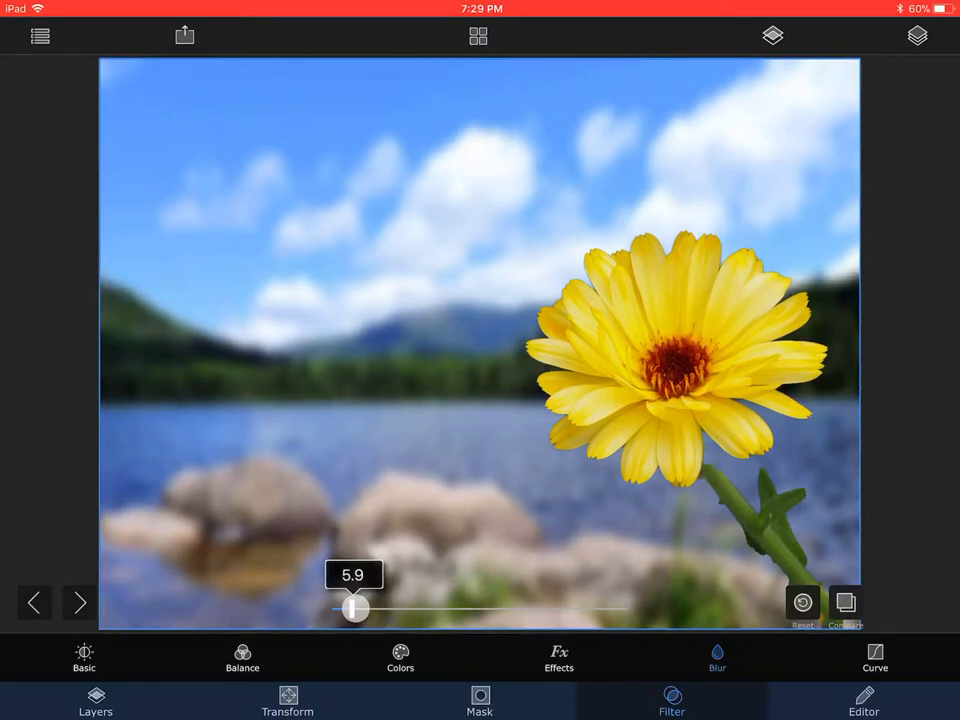
pyautogui.moveTo(355, 609); pyautogui.dragTo(348, 609)
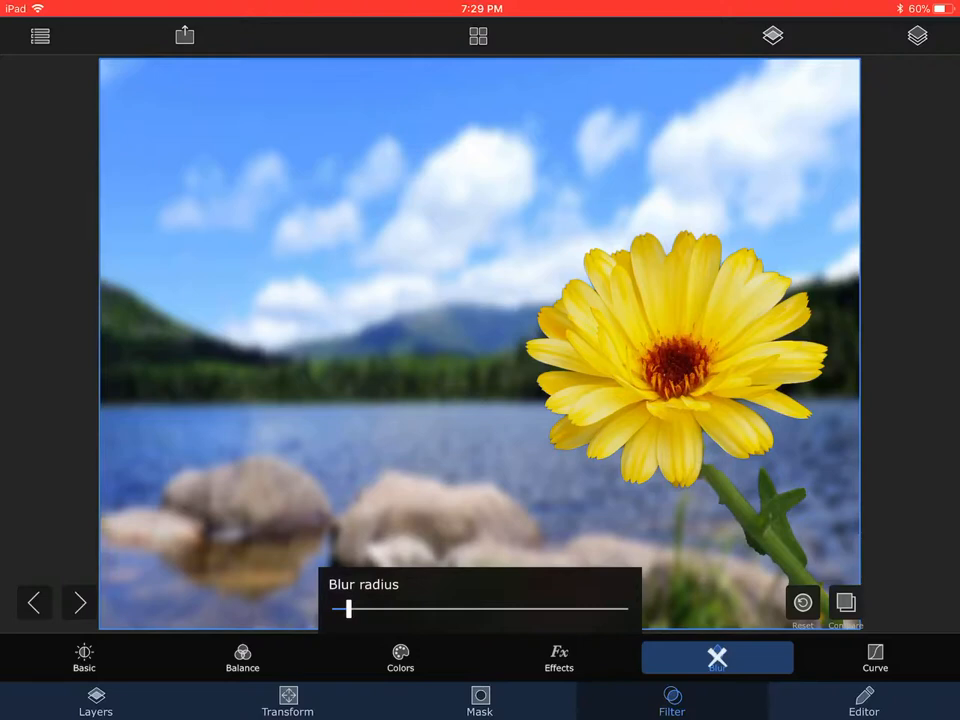
pyautogui.click(717, 657)
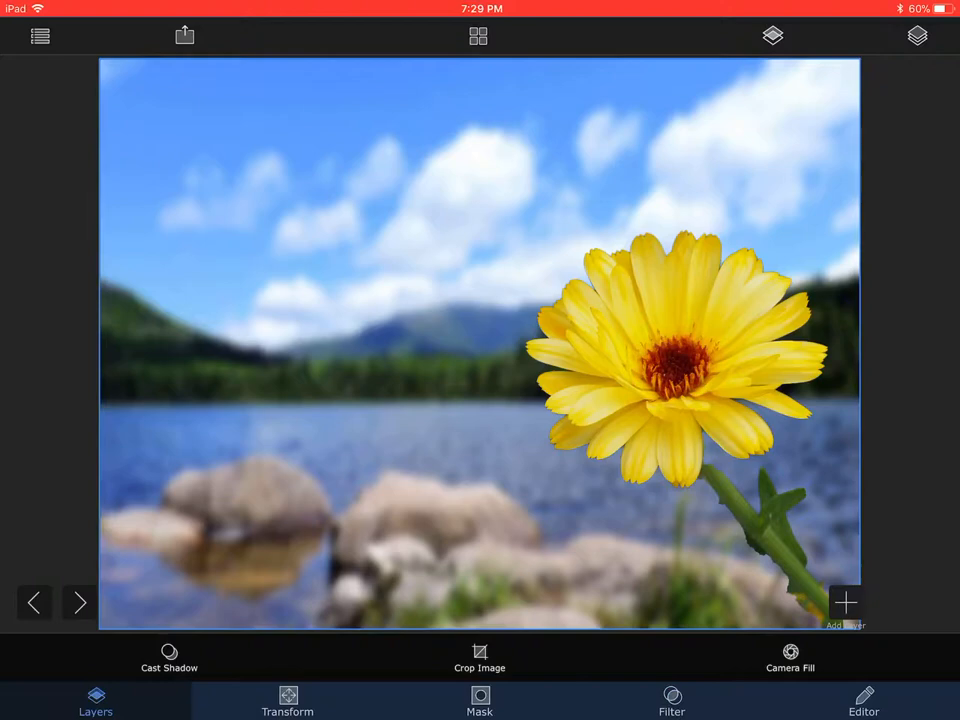
# Choose the butterfly effect brush preset and reduce its brush size.
pyautogui.click(845, 602)
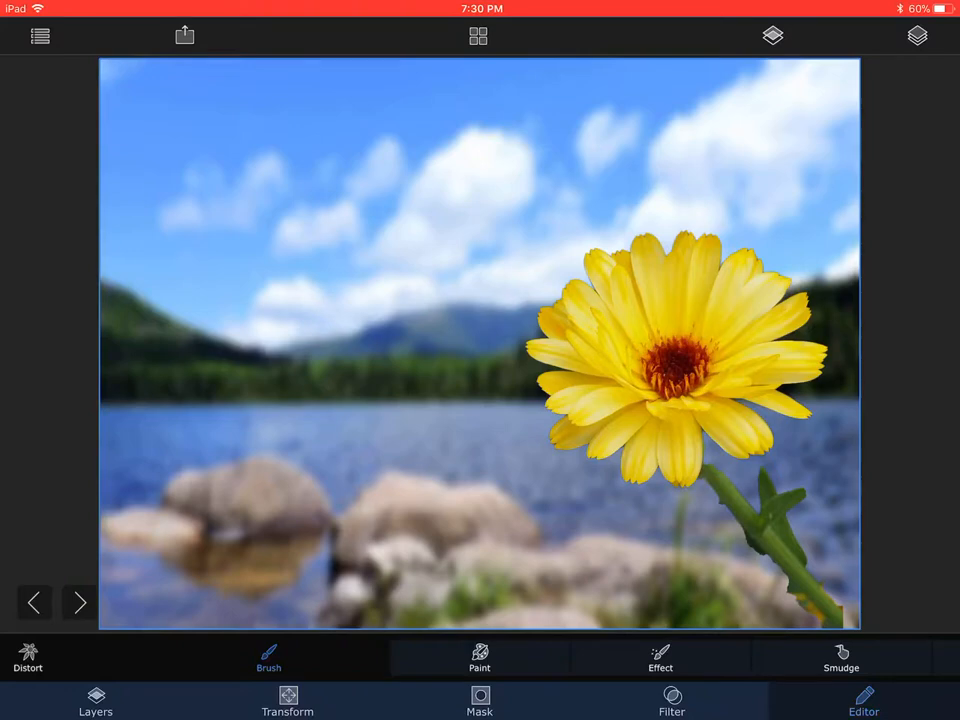
pyautogui.click(660, 658)
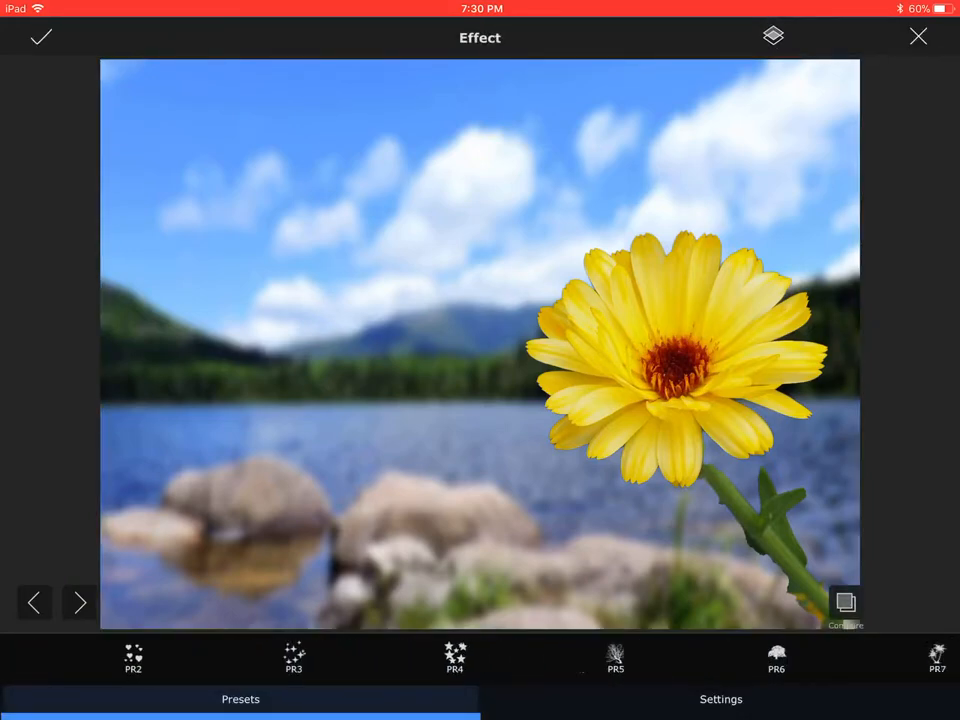
pyautogui.hscroll(-3)
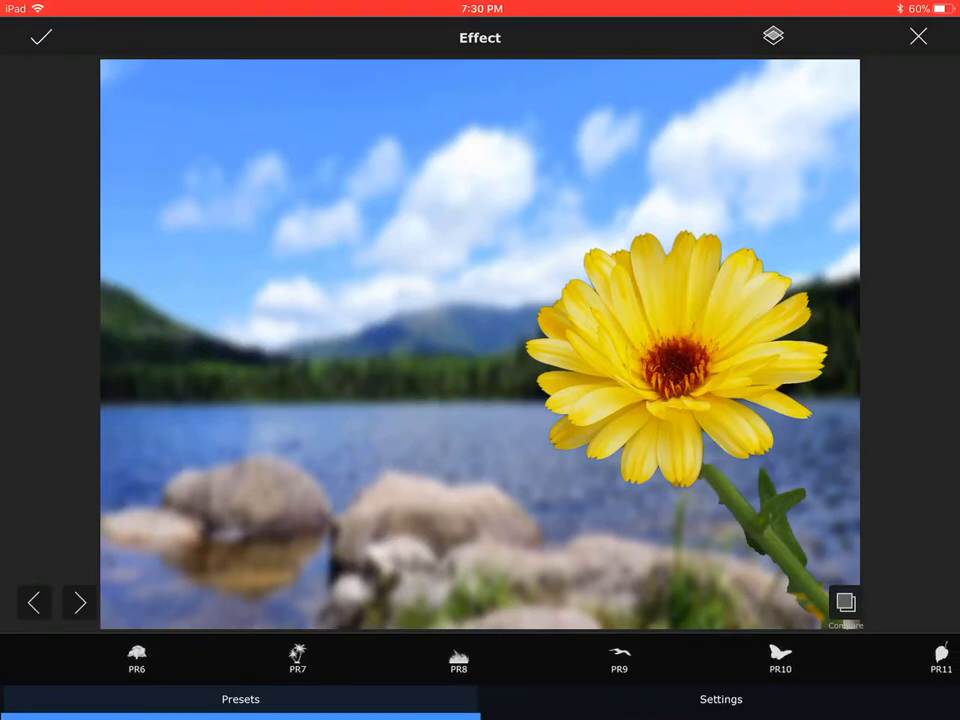
pyautogui.click(780, 658)
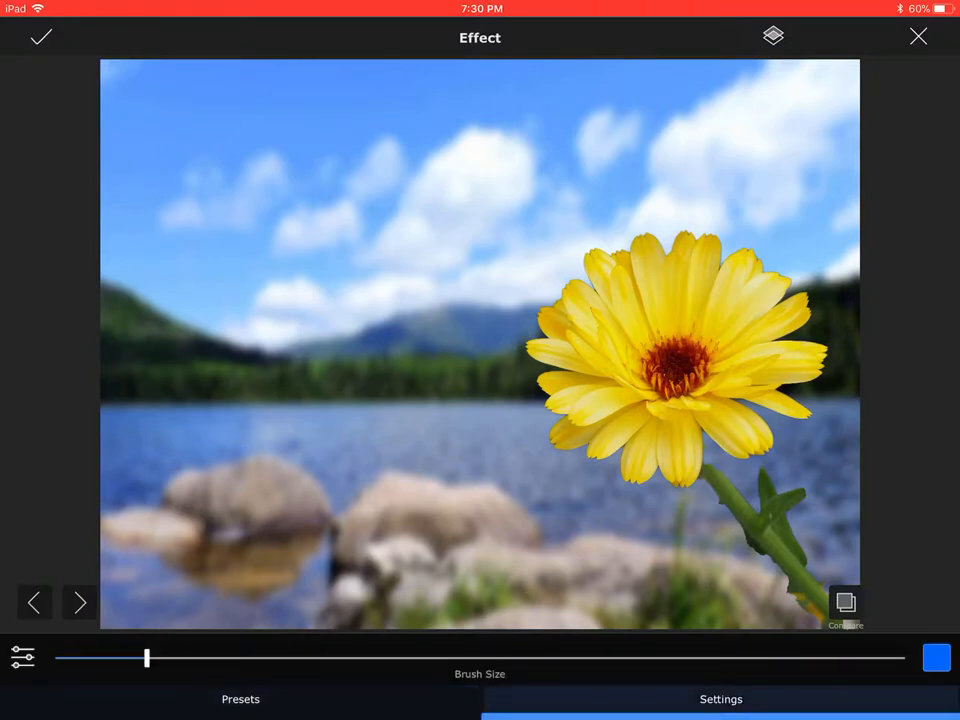
pyautogui.moveTo(147, 657); pyautogui.dragTo(107, 657)
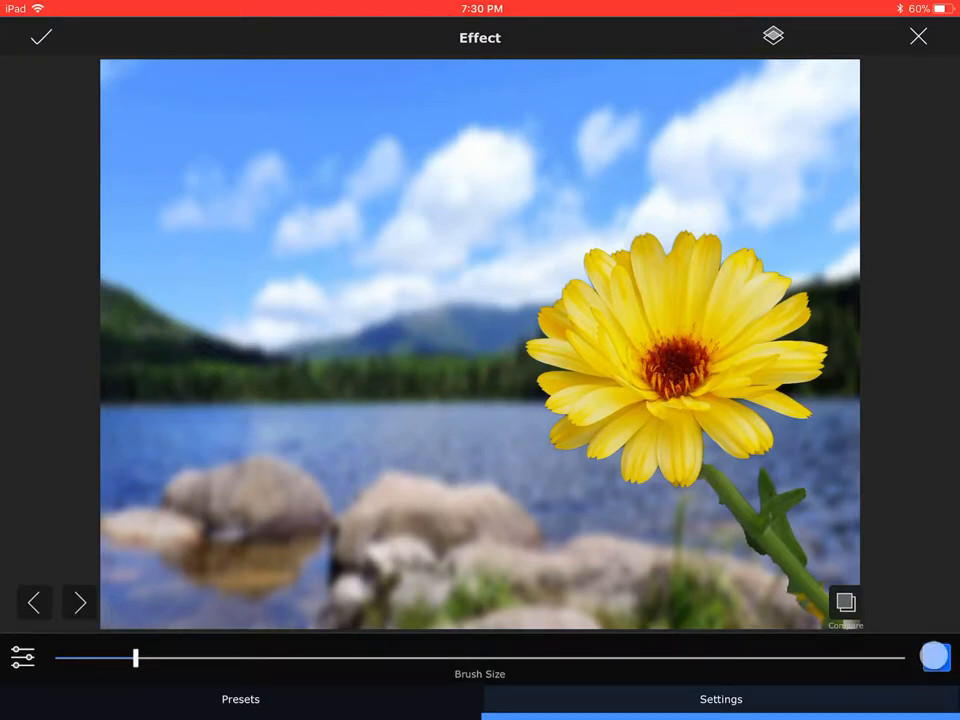
pyautogui.click(934, 656)
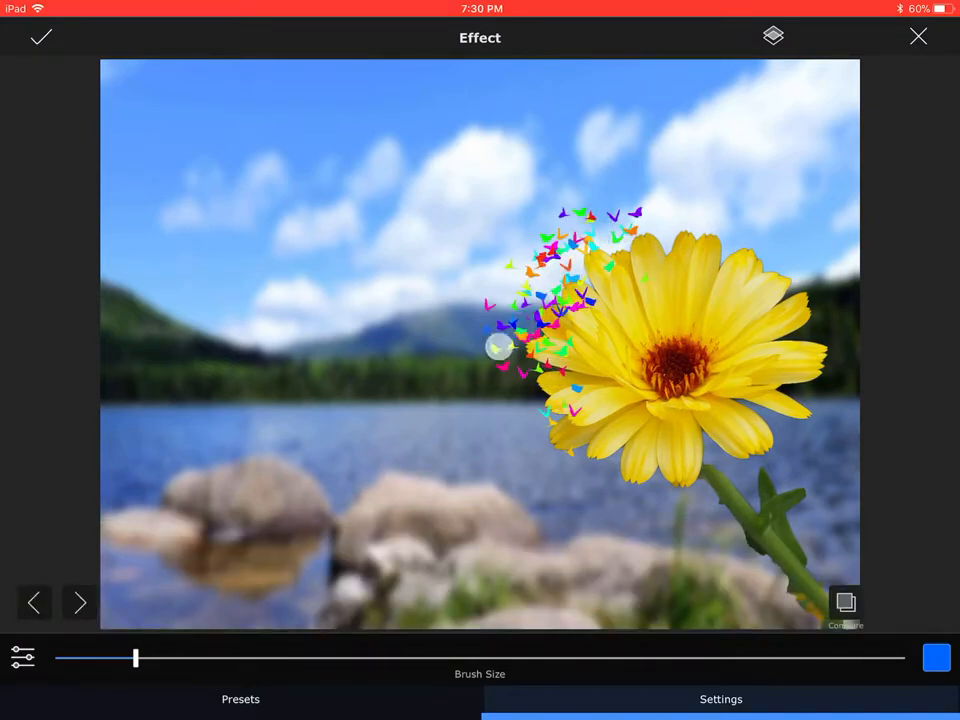
# Paint butterflies spreading up-left from the flower and apply the effect.
pyautogui.moveTo(135, 657); pyautogui.dragTo(150, 657)
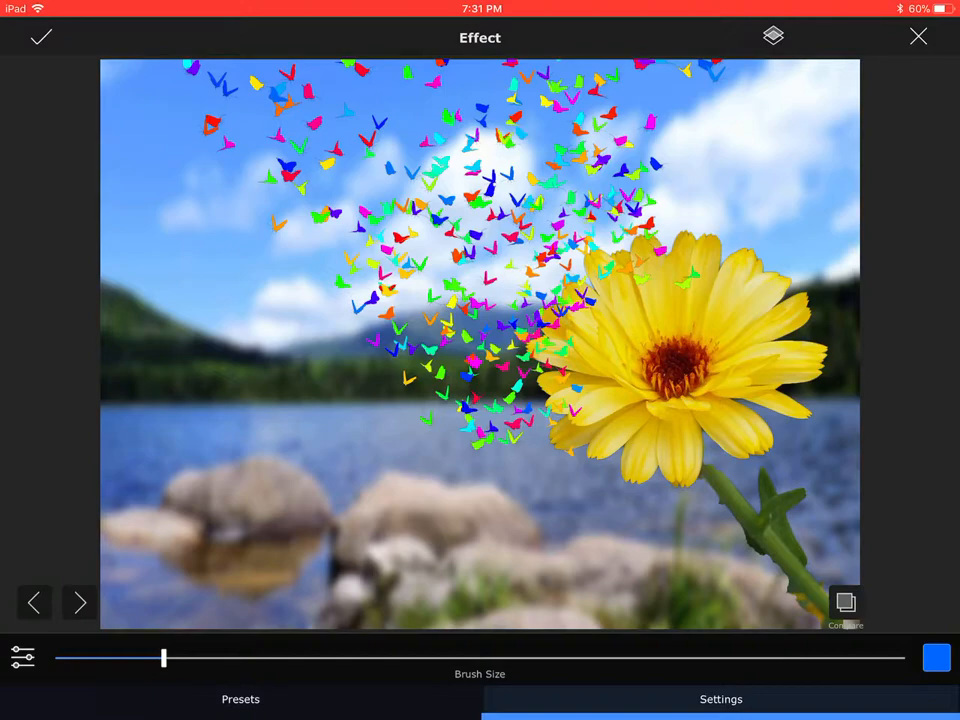
pyautogui.click(41, 37)
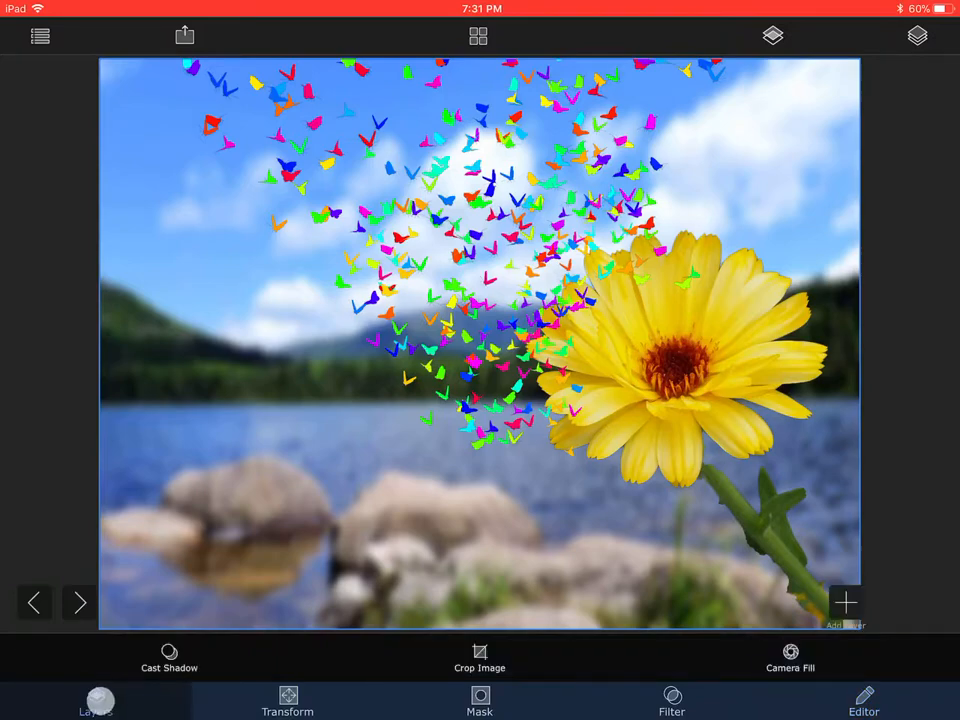
# Select the flower layer in the Layers panel and duplicate it.
pyautogui.click(917, 36)
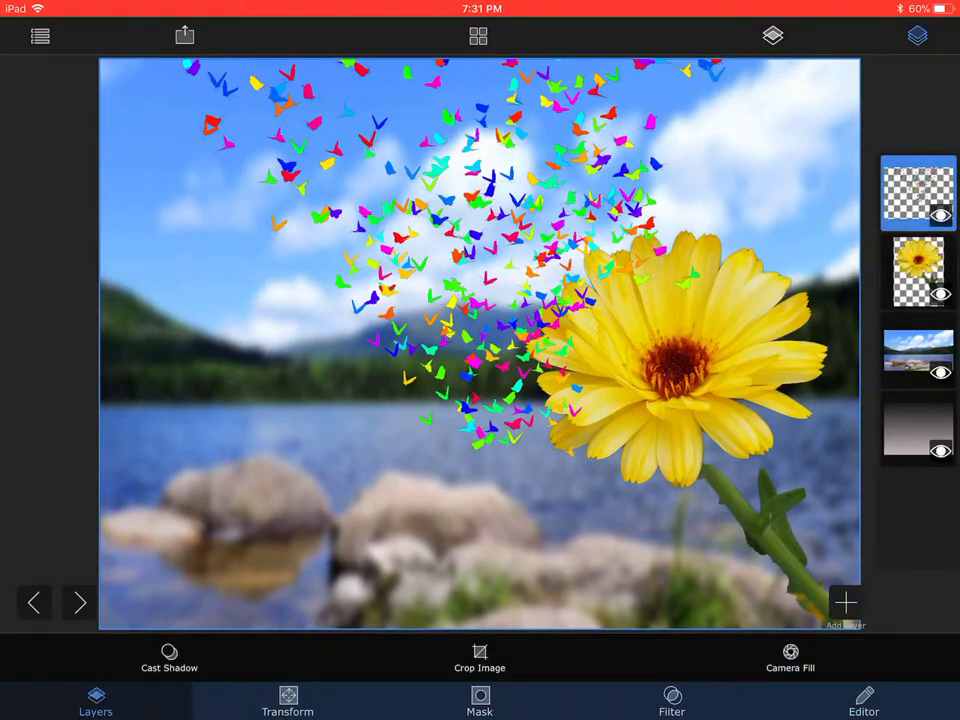
pyautogui.click(917, 270)
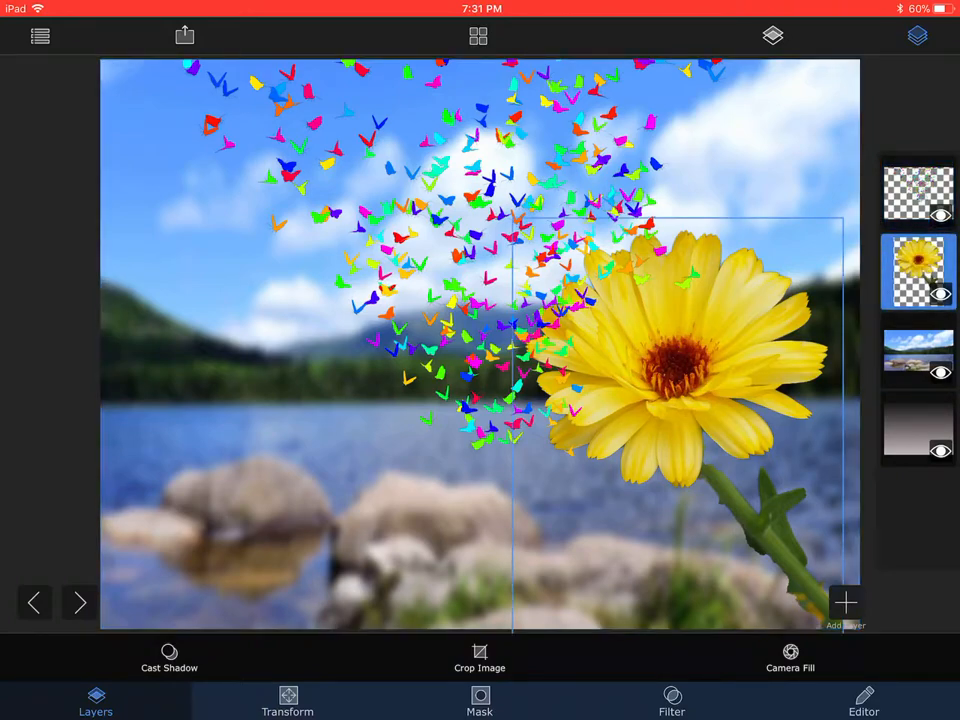
pyautogui.click(918, 272)
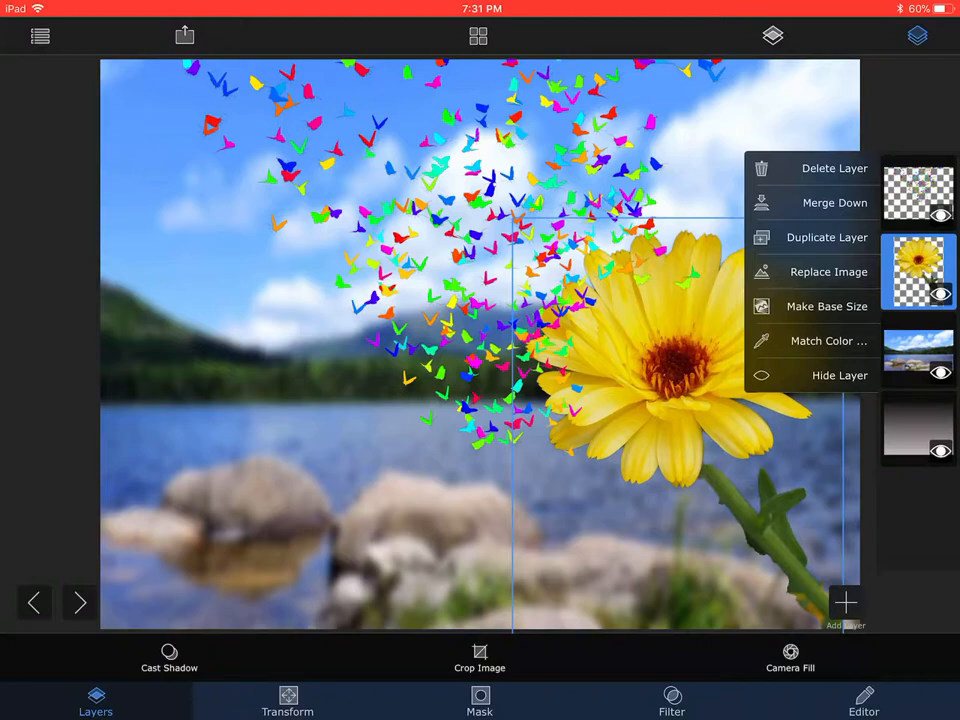
pyautogui.click(826, 237)
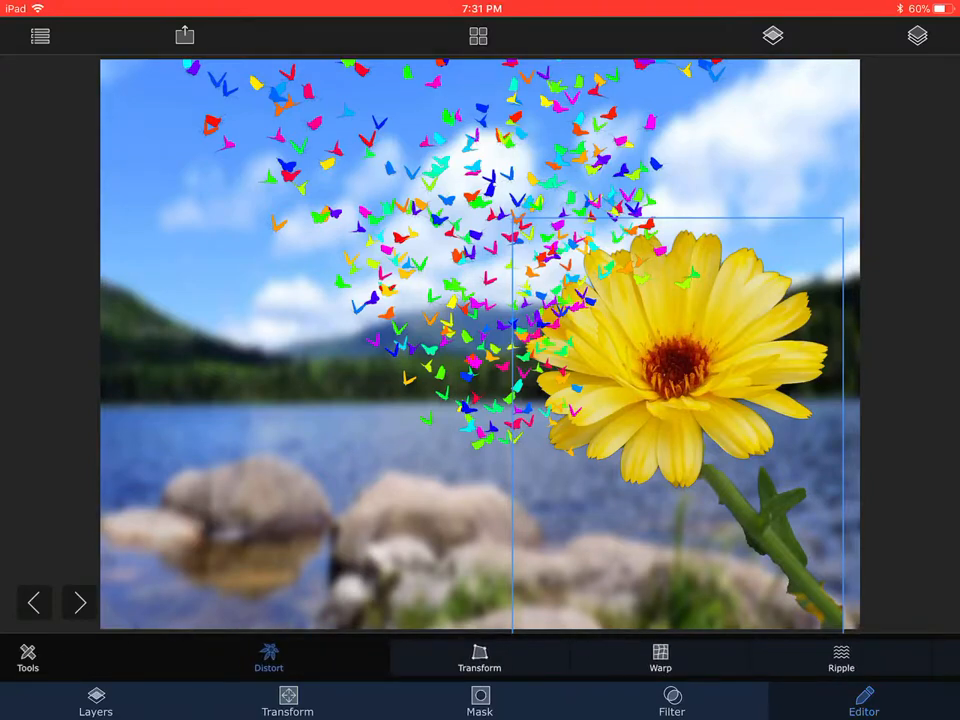
# Coarse-warp the duplicate flower, stretching its petals toward the upper left.
pyautogui.click(660, 658)
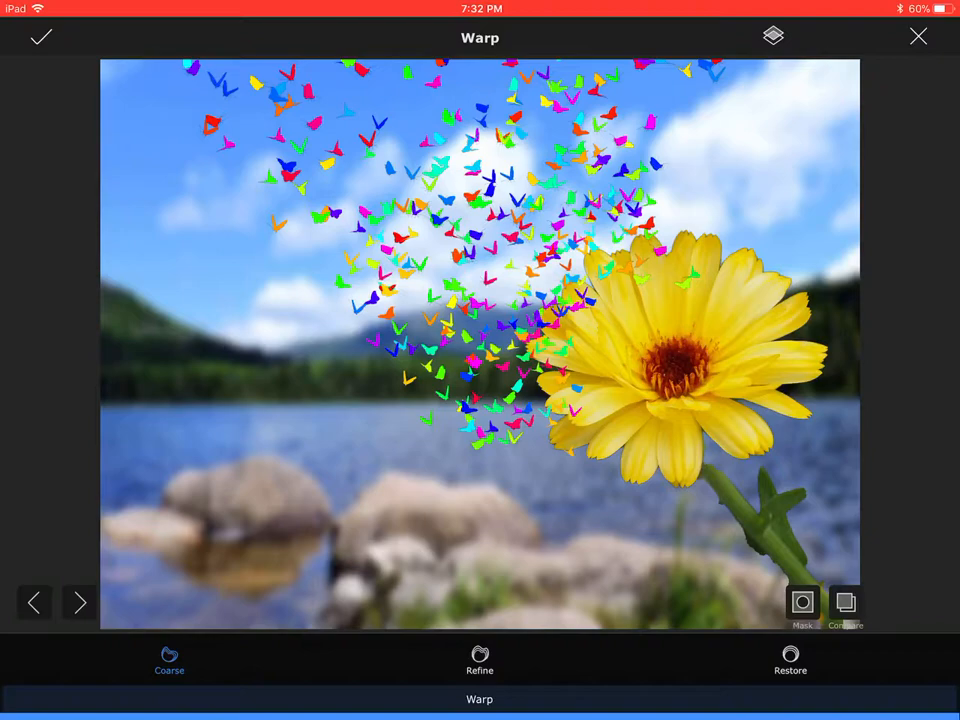
pyautogui.click(803, 602)
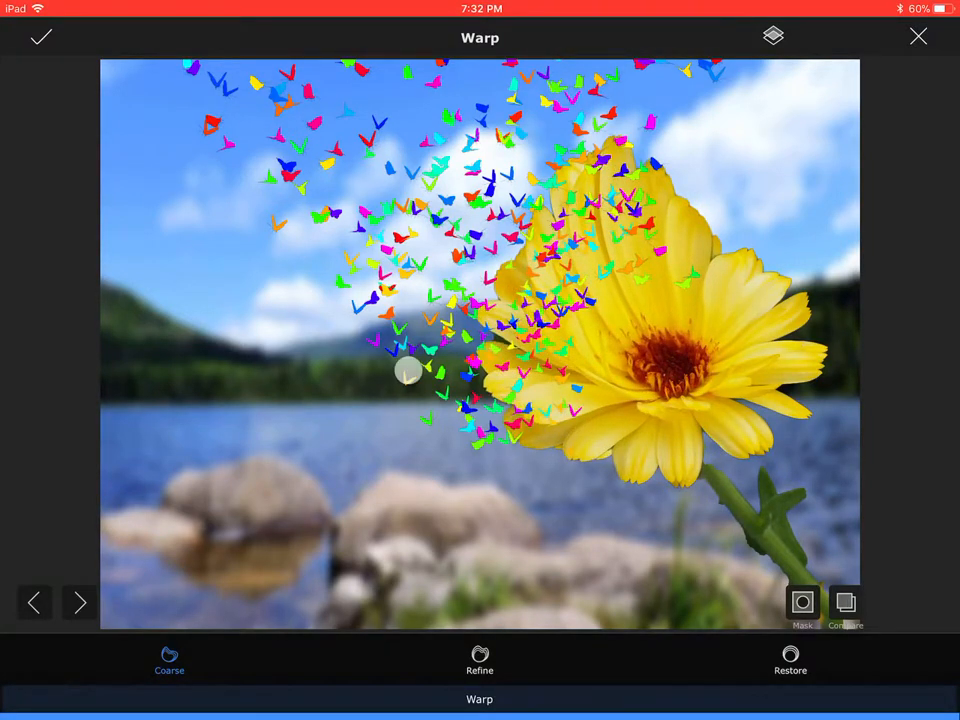
pyautogui.moveTo(405, 370); pyautogui.dragTo(470, 360)
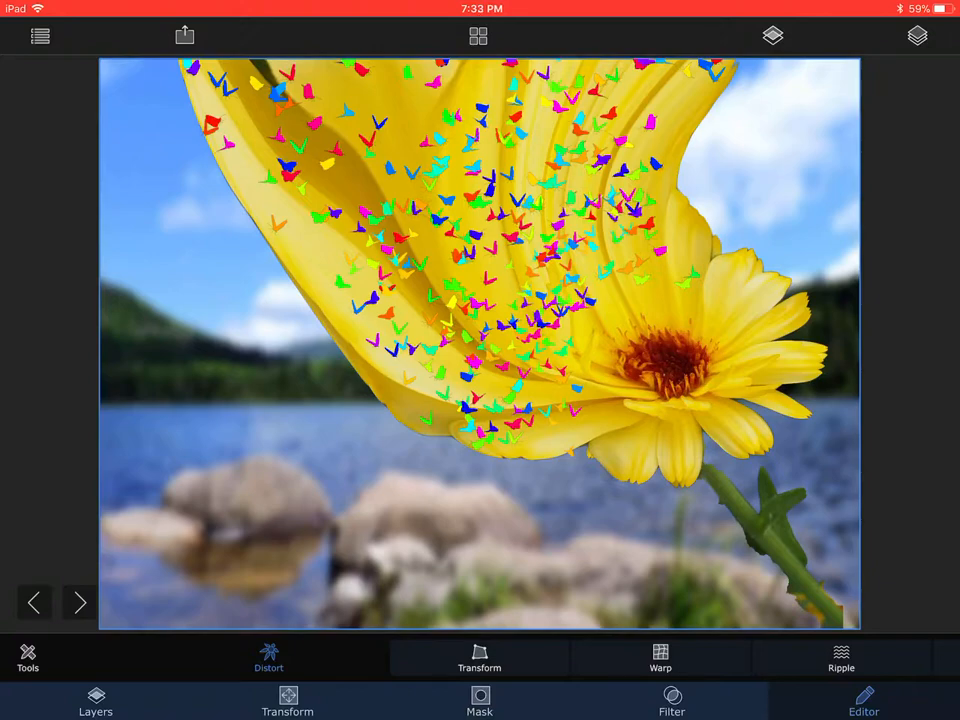
# Clip the warped flower layer up onto the butterfly swarm to turn it yellow.
pyautogui.click(916, 36)
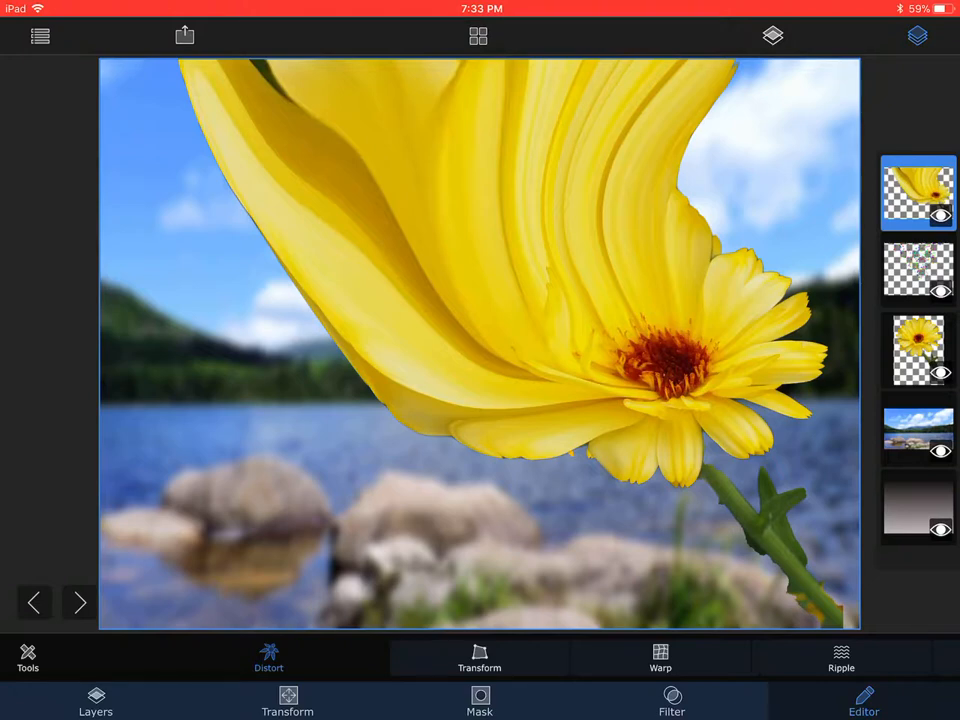
pyautogui.click(479, 700)
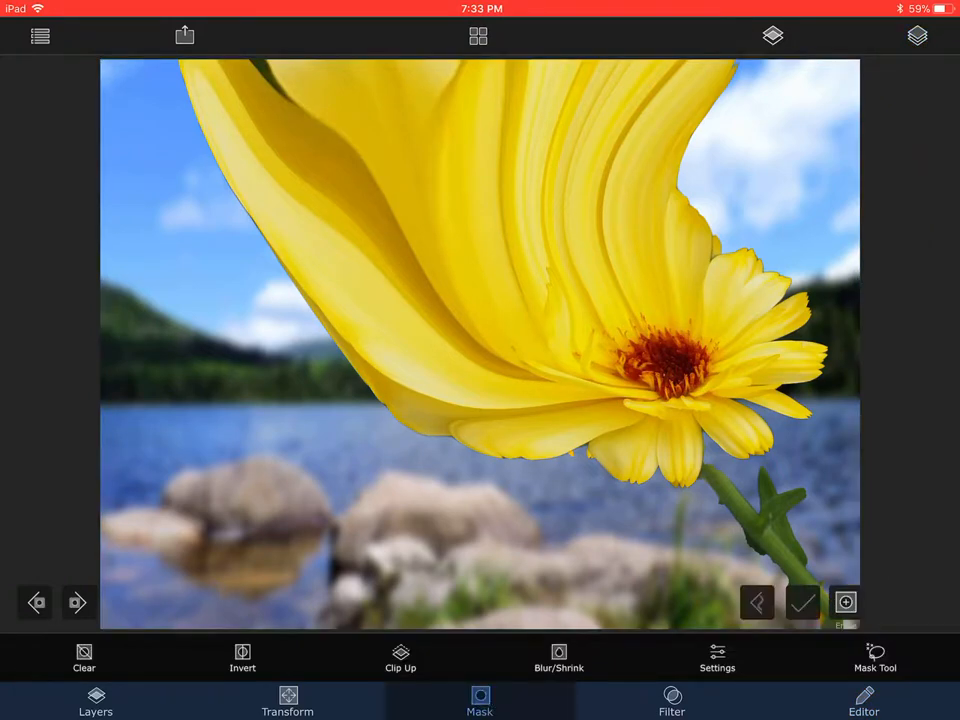
pyautogui.click(400, 657)
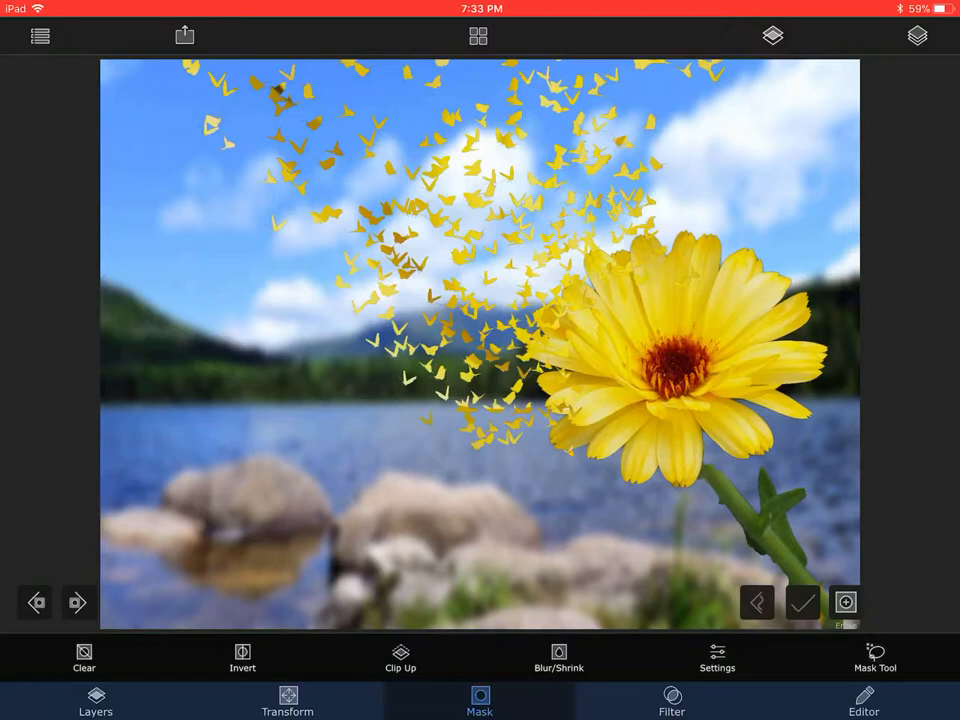
pyautogui.click(917, 36)
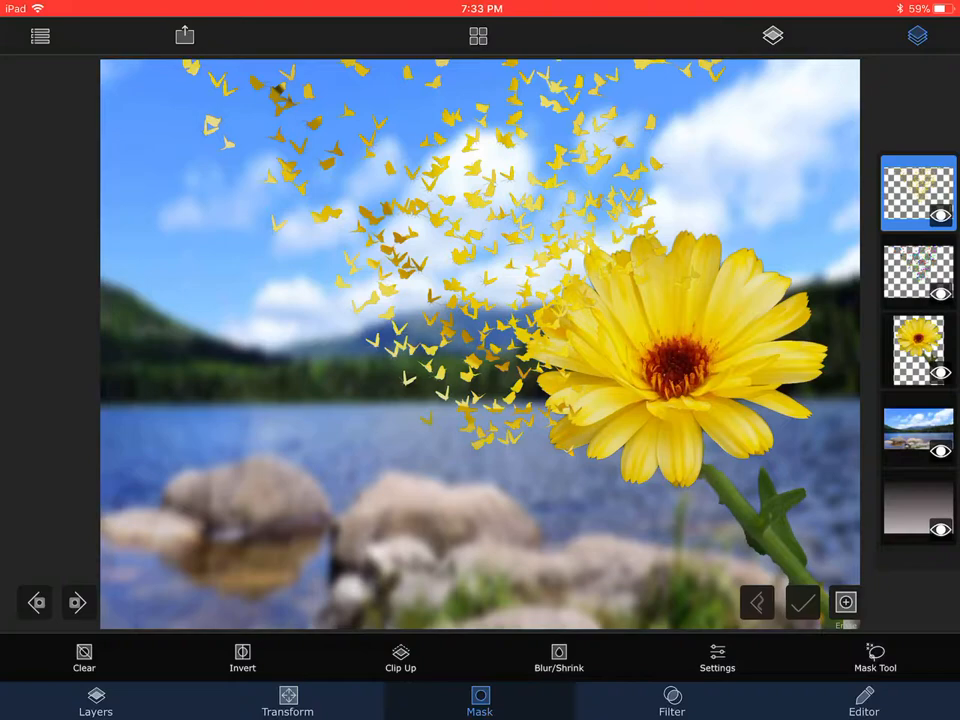
# Mask out the daisy's upper-left petals with a smaller brush, restoring any overspill.
pyautogui.click(917, 351)
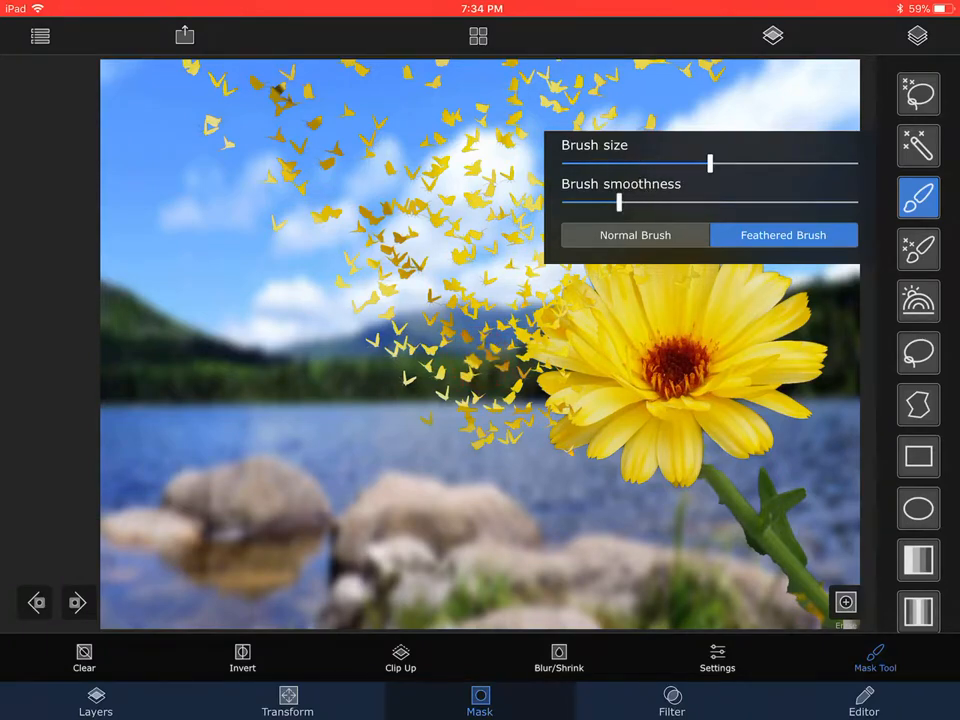
pyautogui.moveTo(710, 163); pyautogui.dragTo(650, 163)
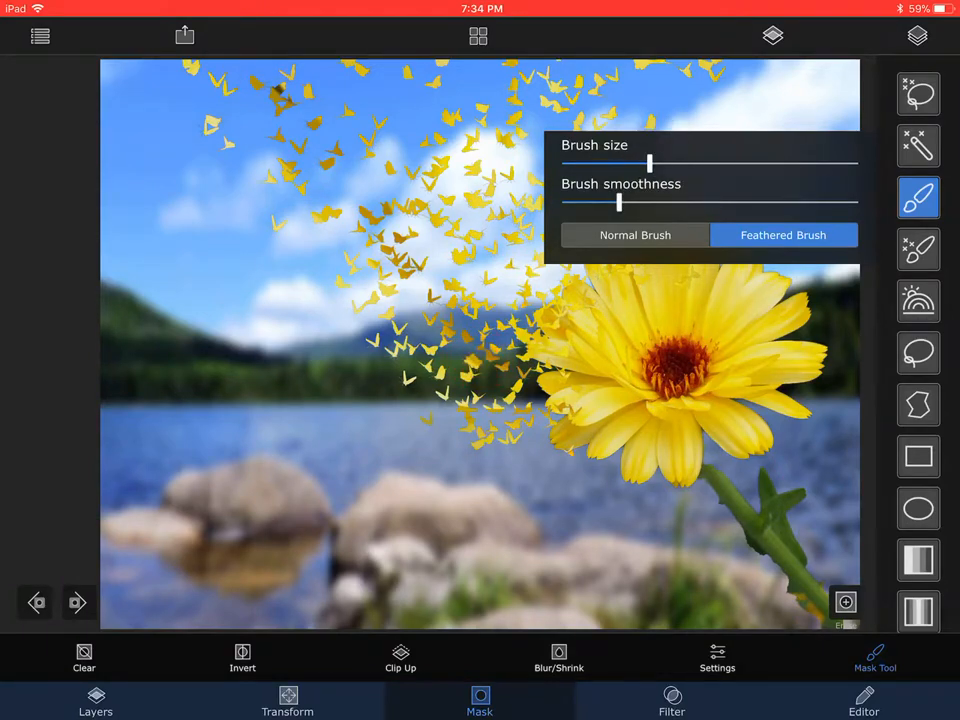
pyautogui.click(635, 263)
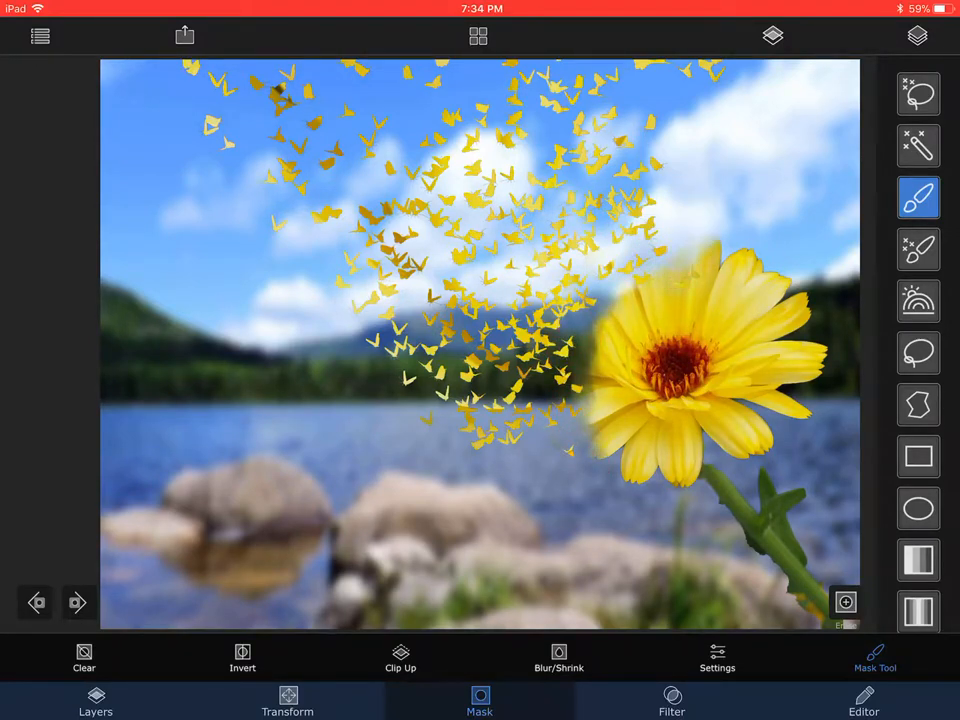
pyautogui.click(700, 255)
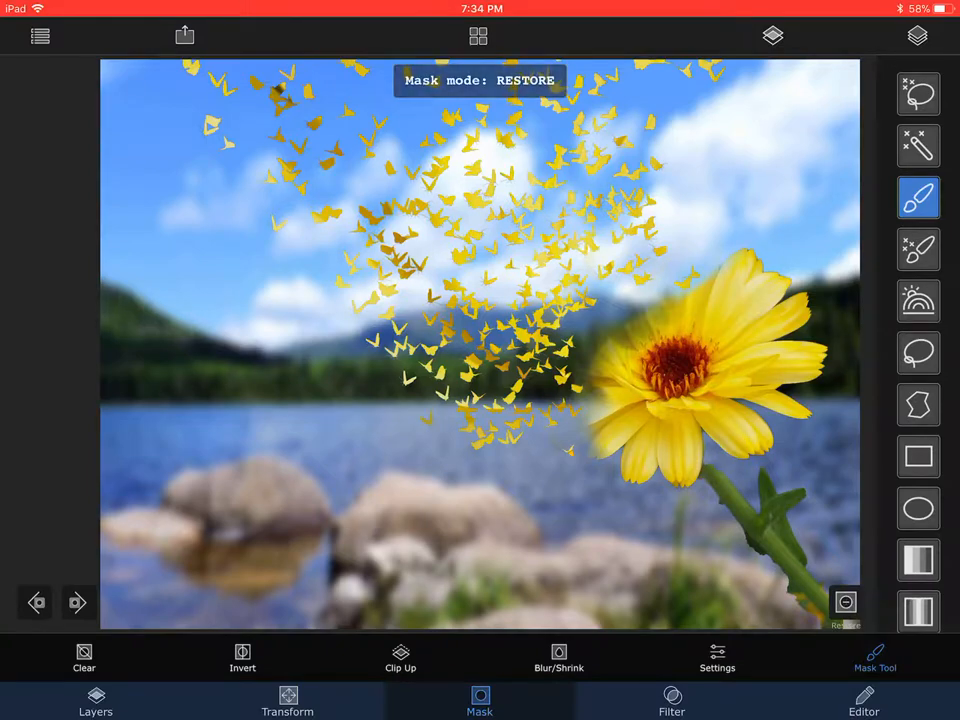
pyautogui.click(650, 320)
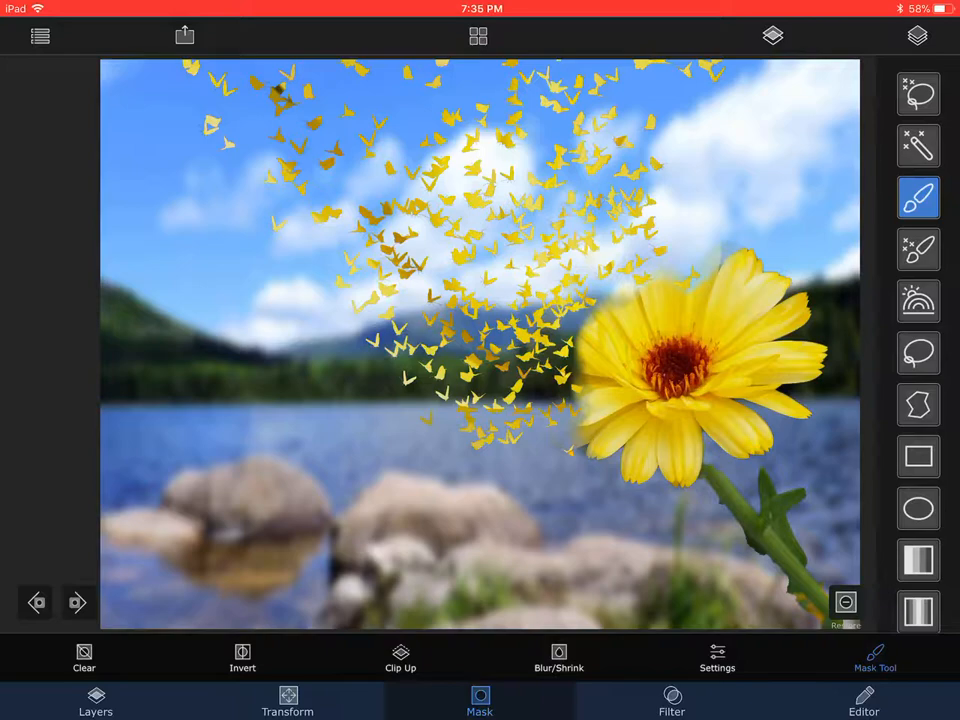
pyautogui.click(917, 36)
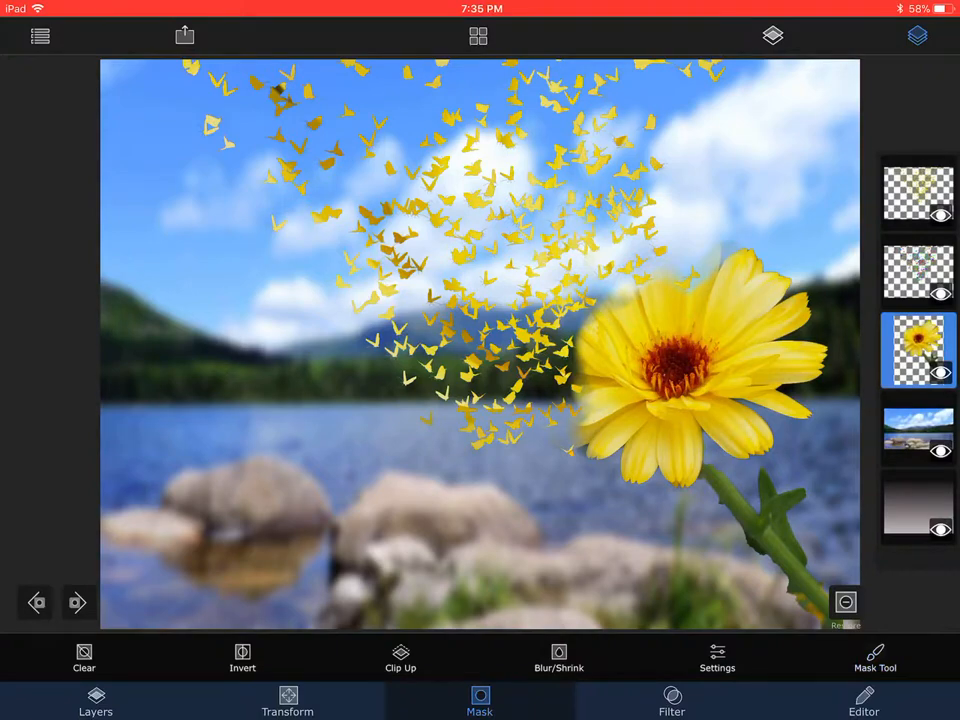
# Darken the lake background (exposure -19.6, lower brightness and contrast) and save as JPEG-HQ.
pyautogui.click(917, 430)
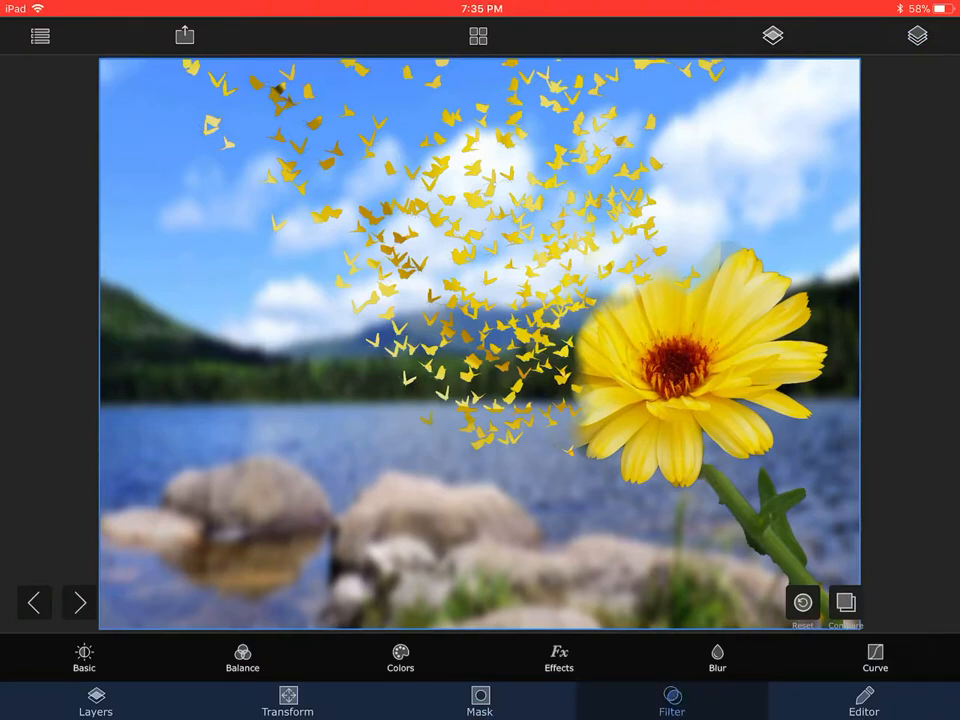
pyautogui.click(84, 658)
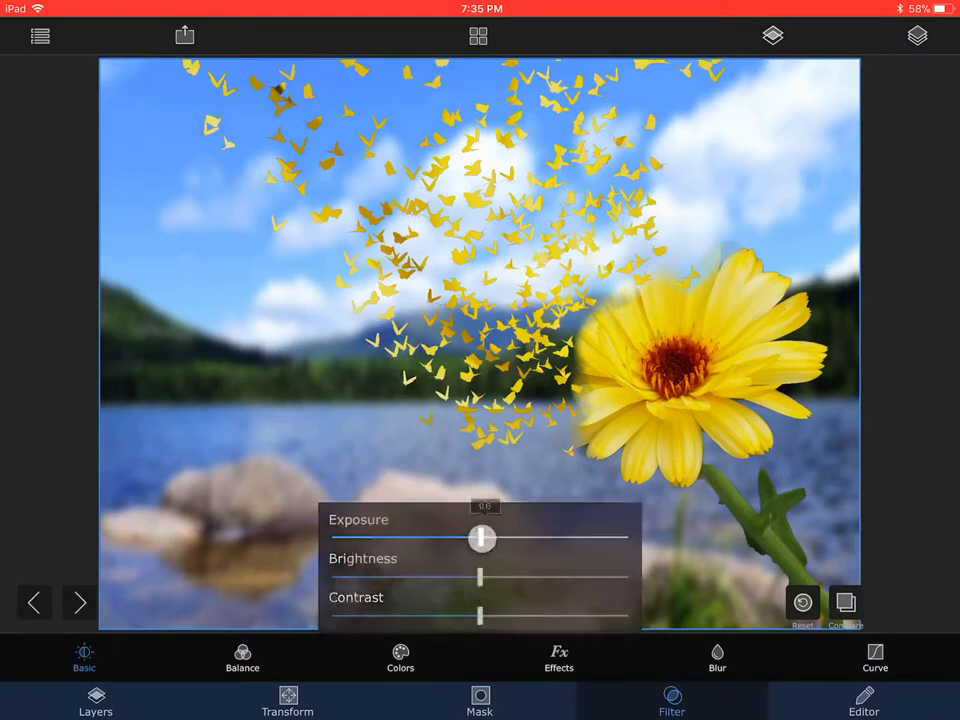
pyautogui.moveTo(481, 539); pyautogui.dragTo(452, 541)
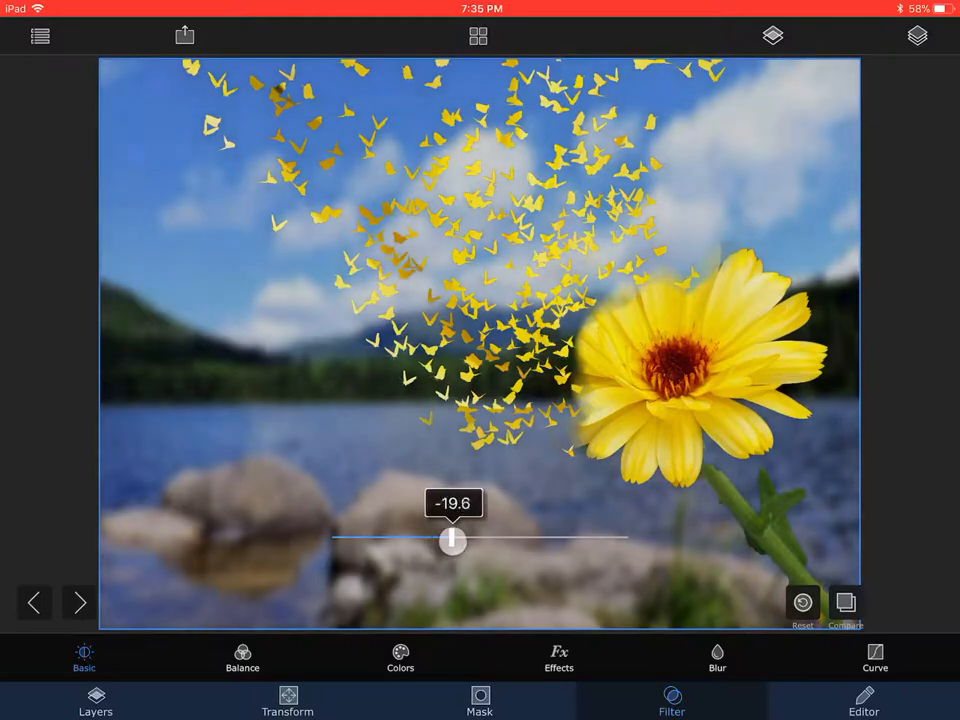
pyautogui.click(84, 657)
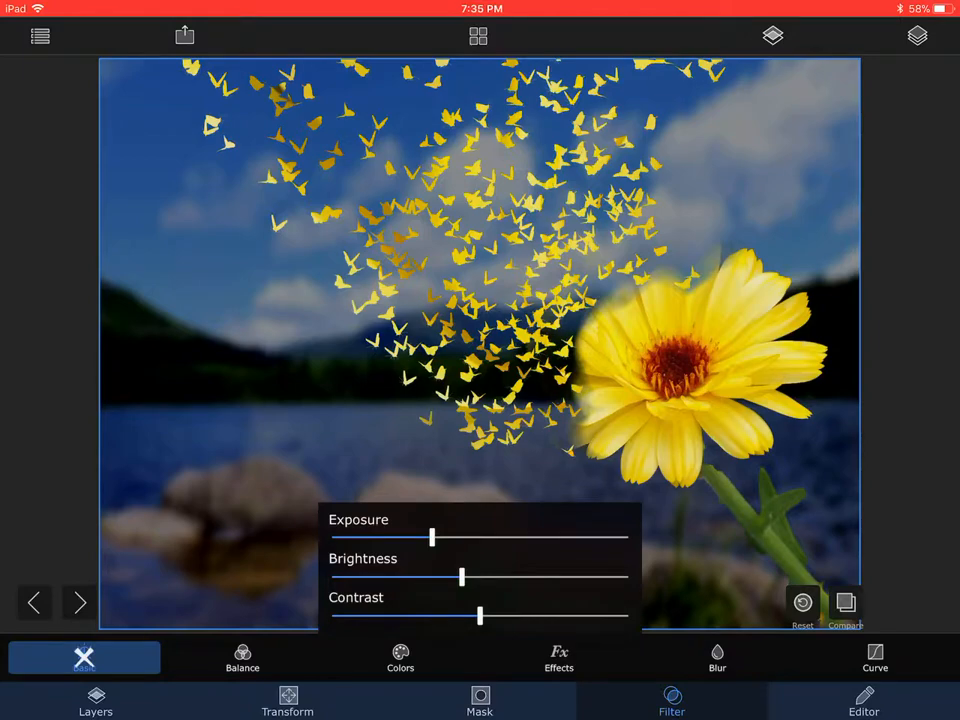
pyautogui.moveTo(480, 616); pyautogui.dragTo(463, 616)
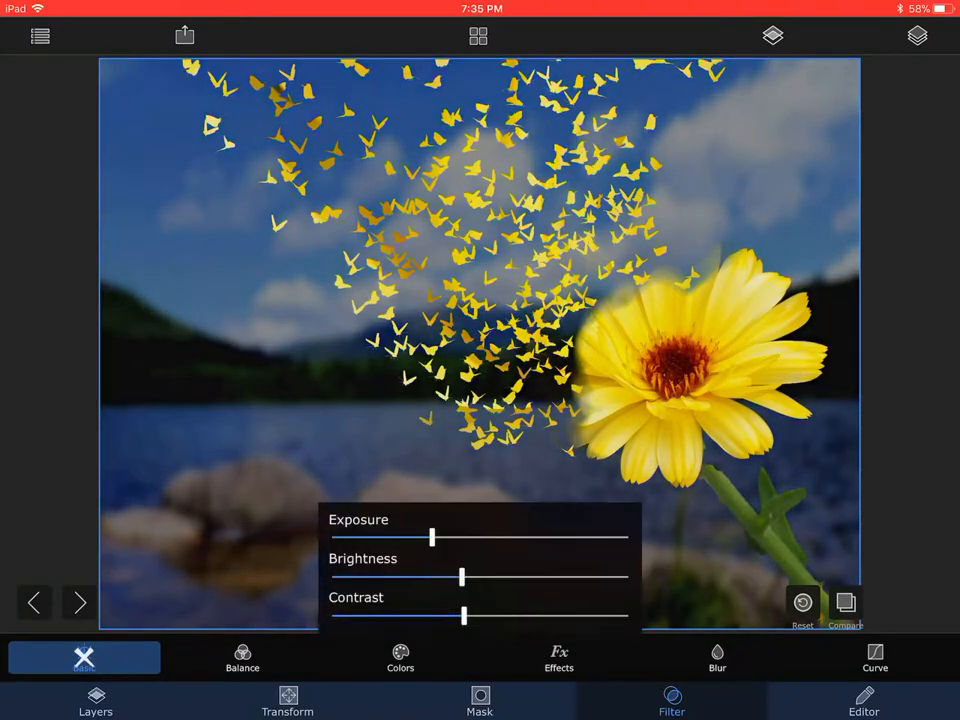
pyautogui.click(84, 658)
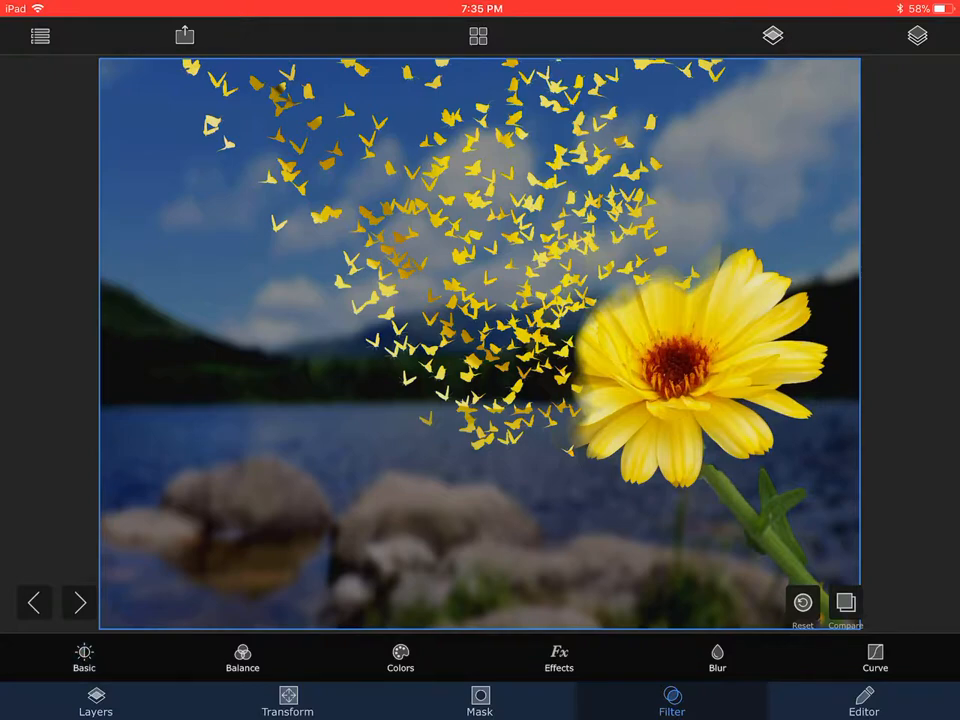
pyautogui.click(184, 36)
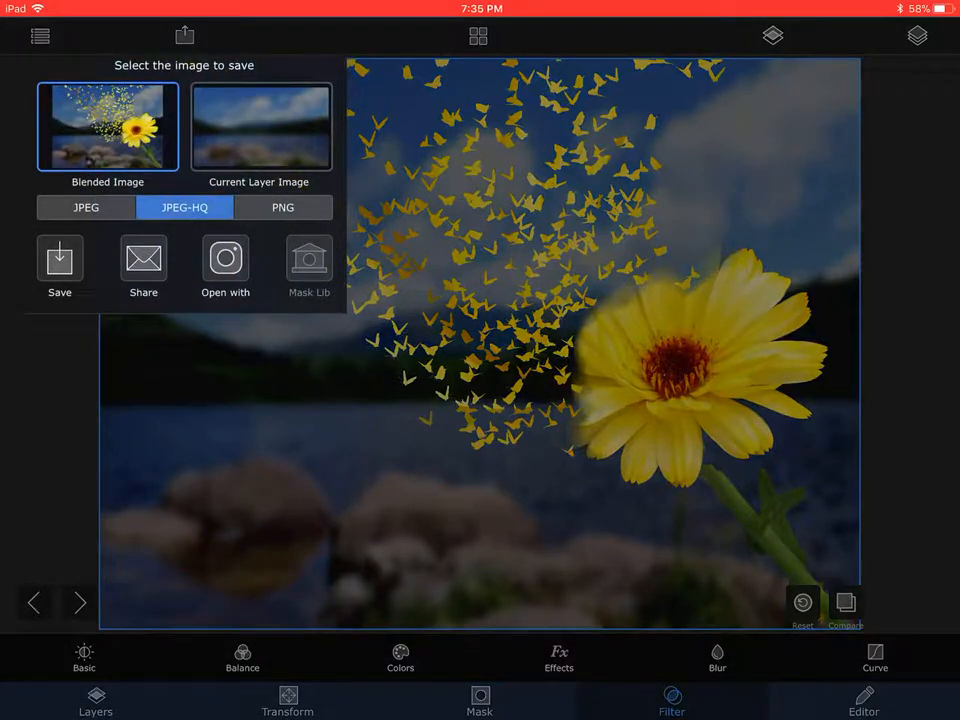
pyautogui.click(59, 265)
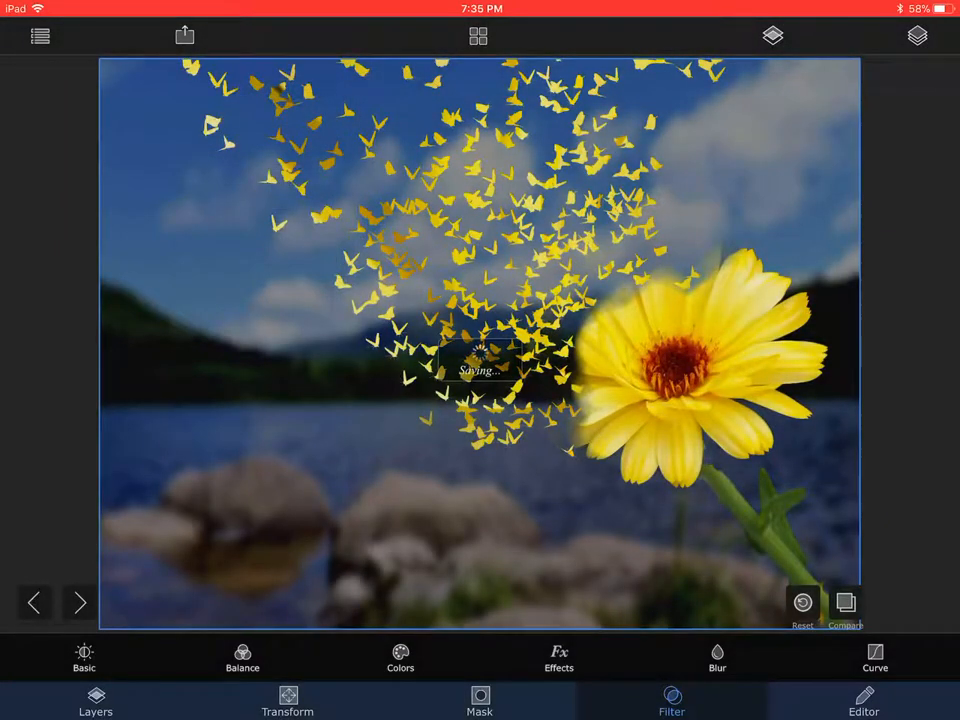